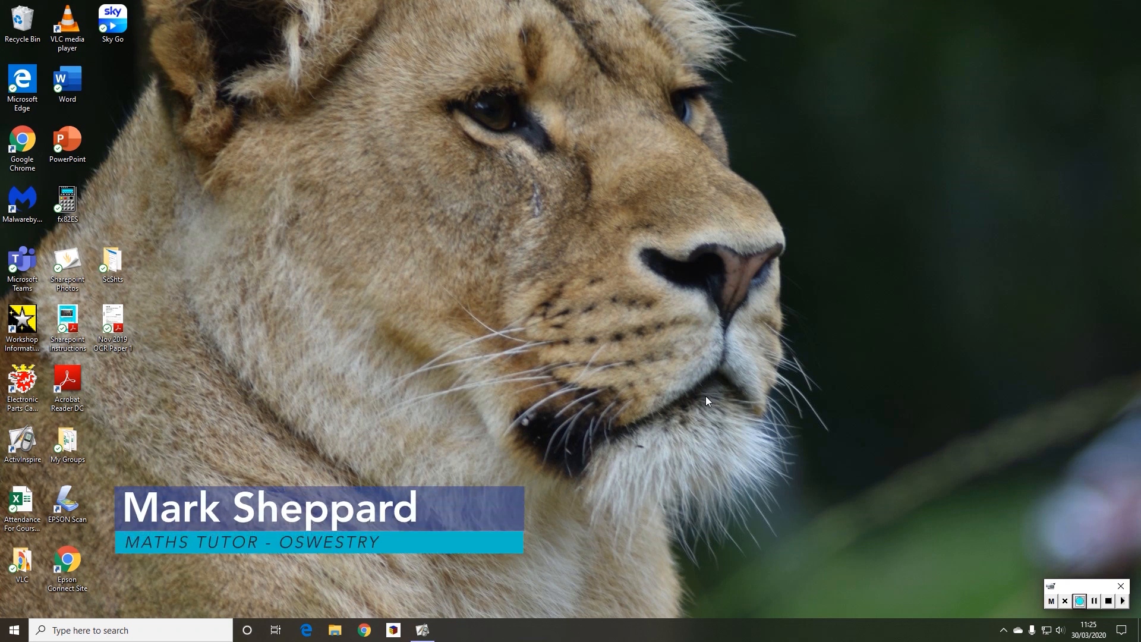
mouse_move(348, 371)
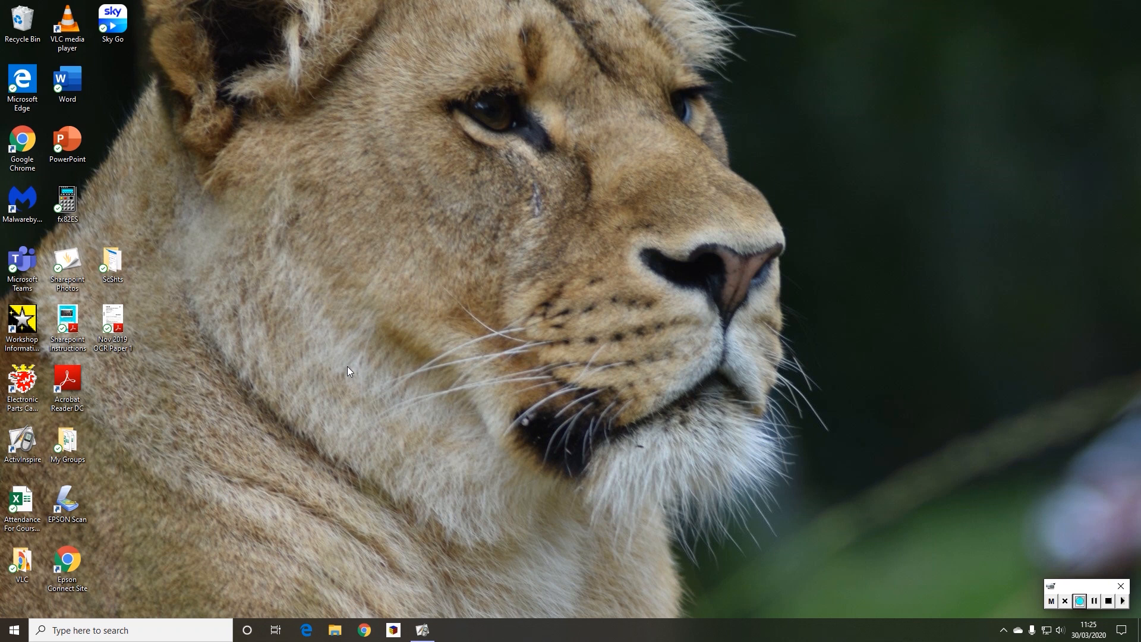
mouse_move(362, 395)
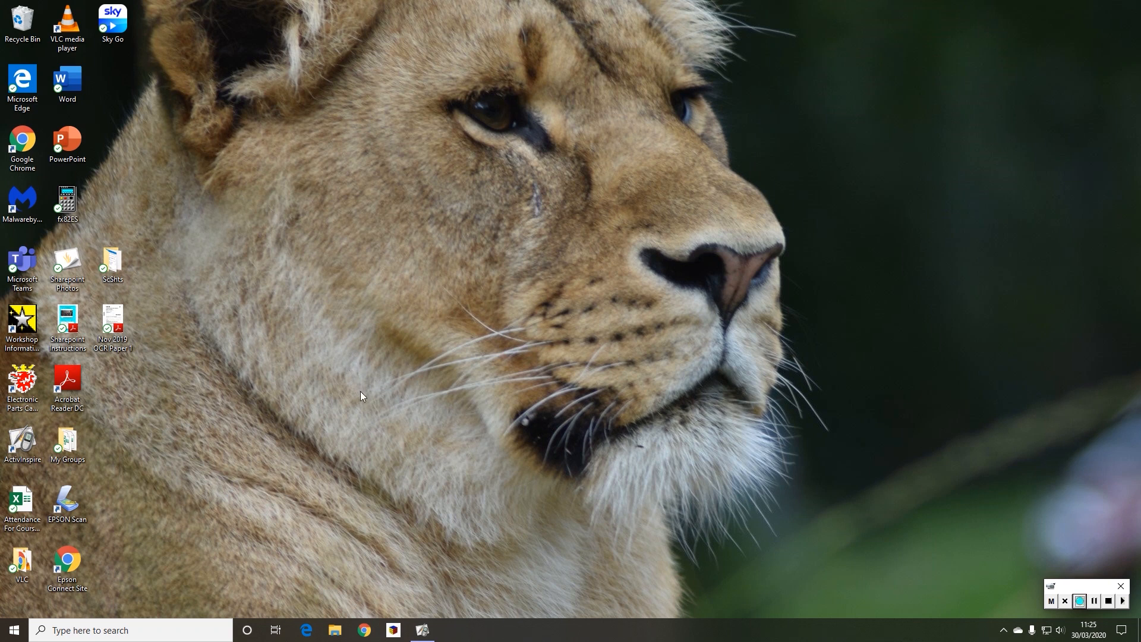
mouse_move(386, 529)
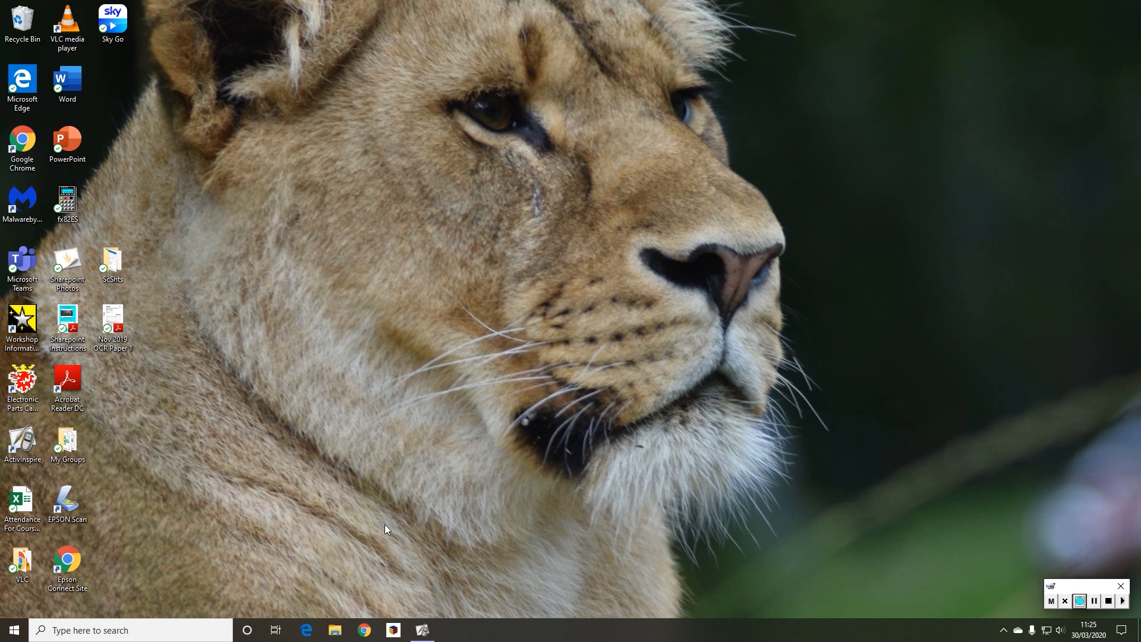
mouse_move(353, 570)
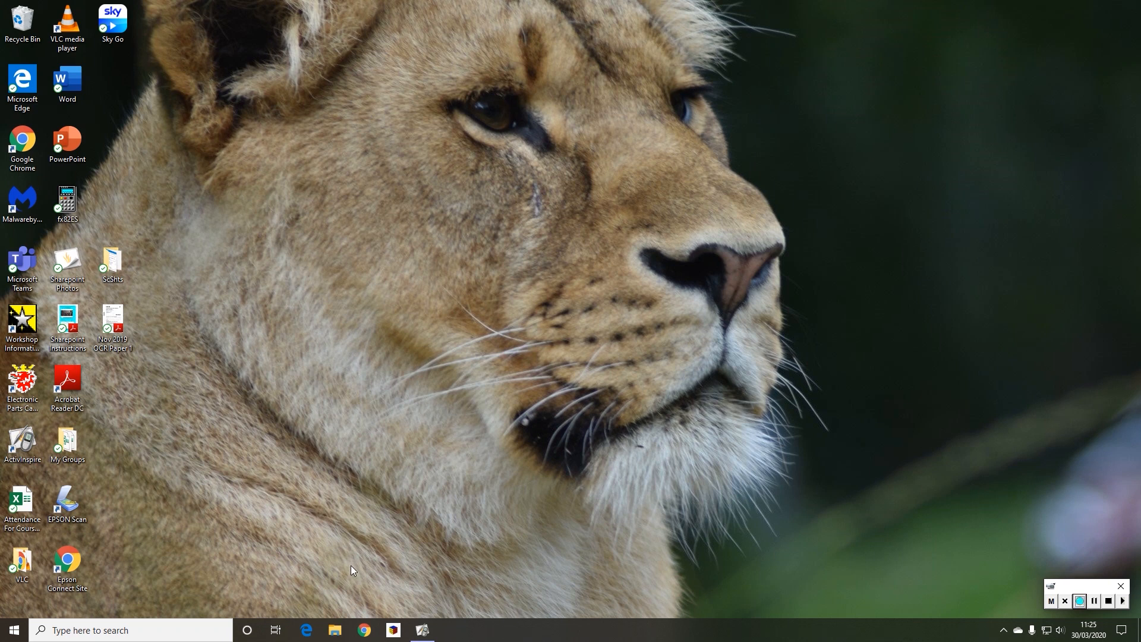
mouse_move(364, 567)
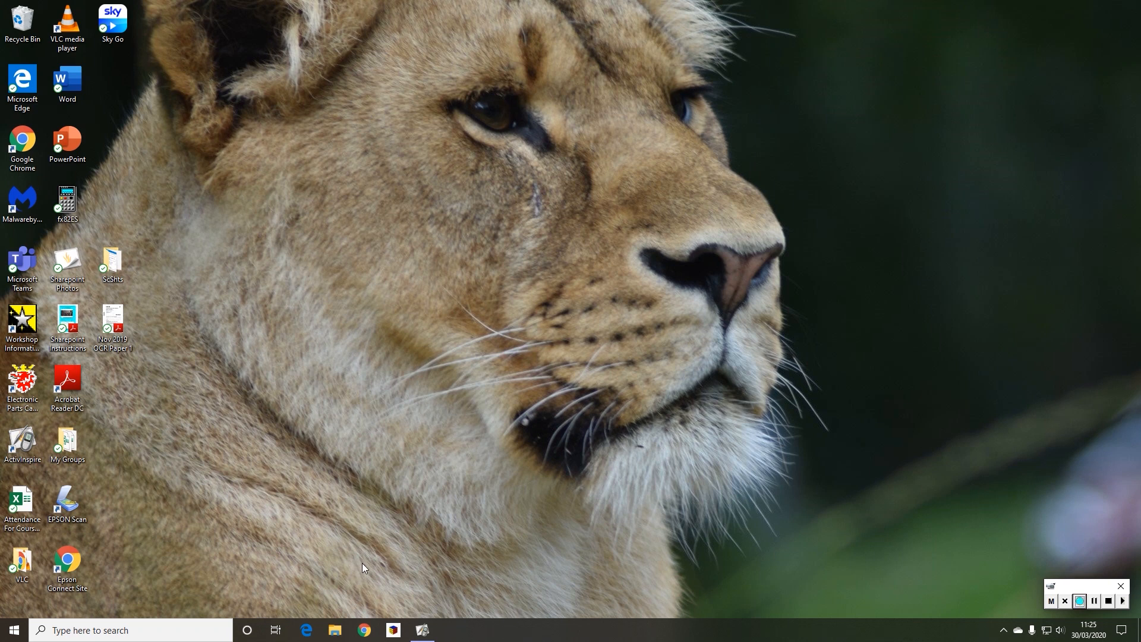
mouse_move(364, 629)
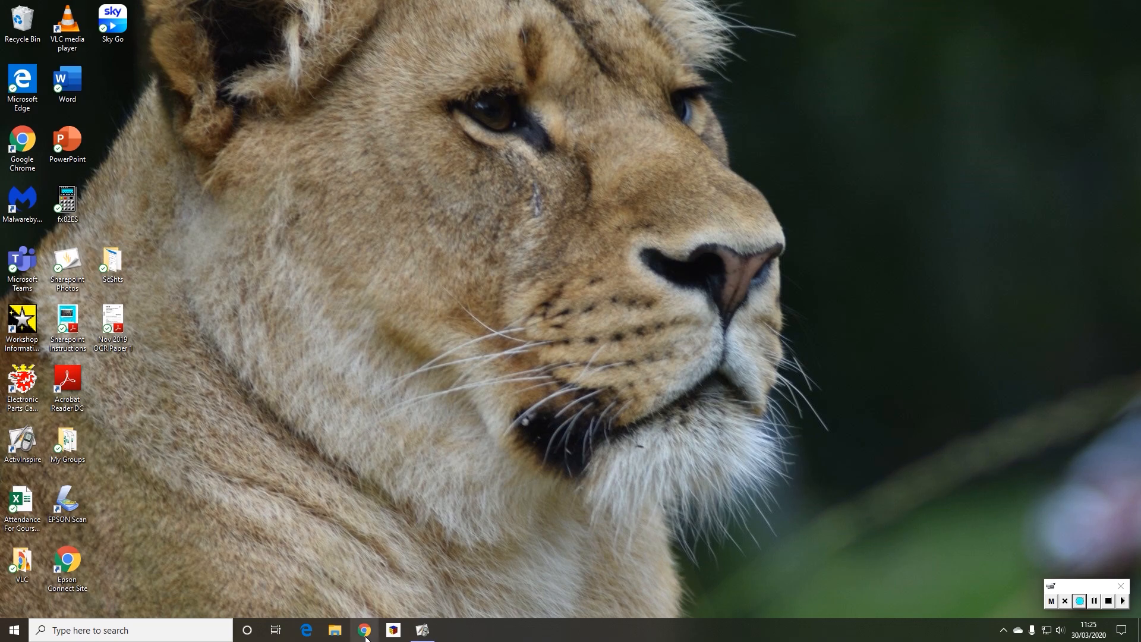
- Launch Chrome and go to the office.com Office 365 login page
left_click(364, 630)
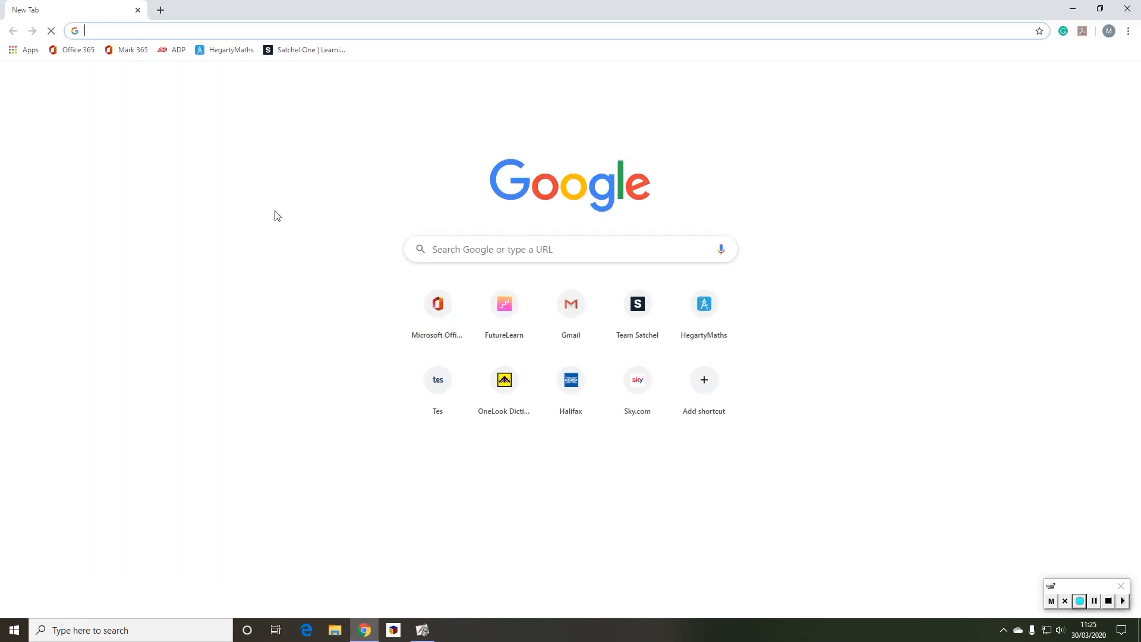
left_click(51, 31)
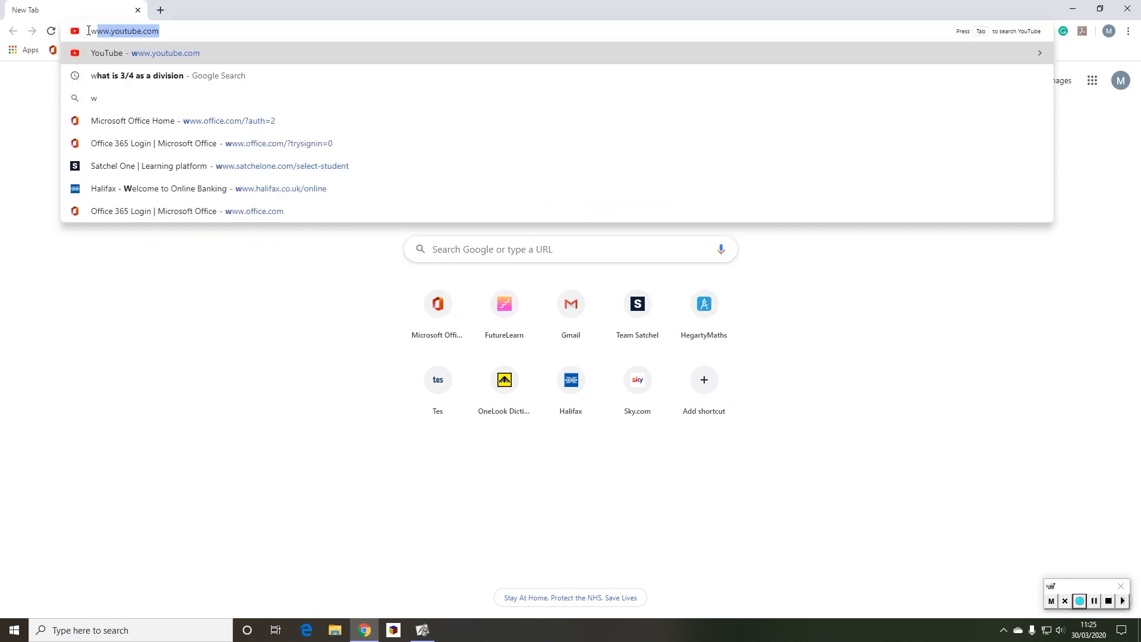
type("ww.office.com")
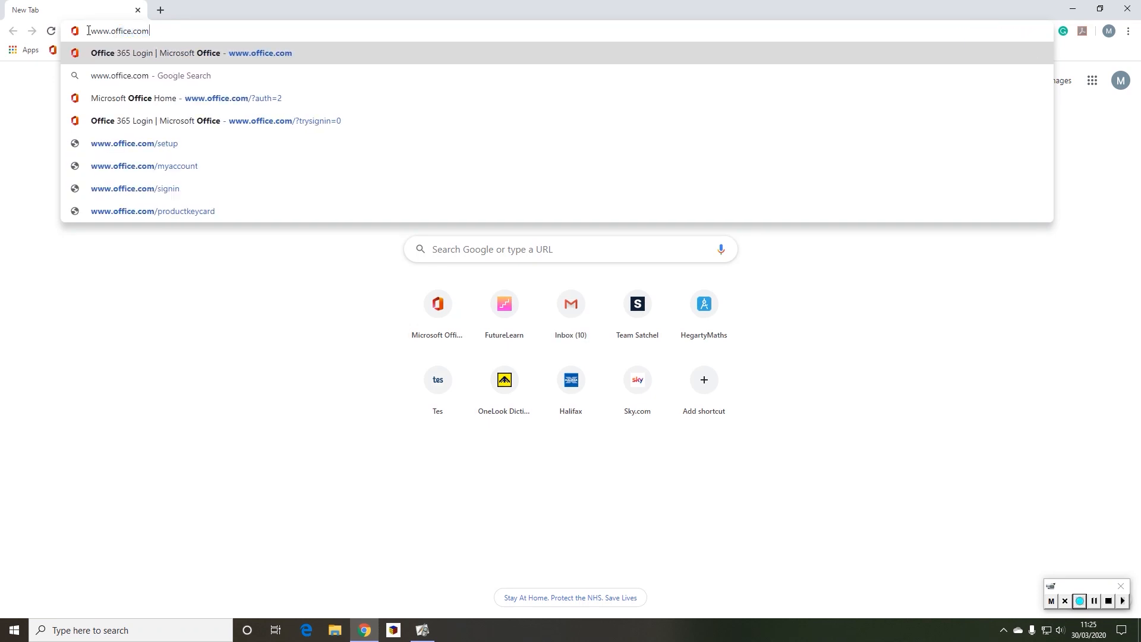
left_click(196, 52)
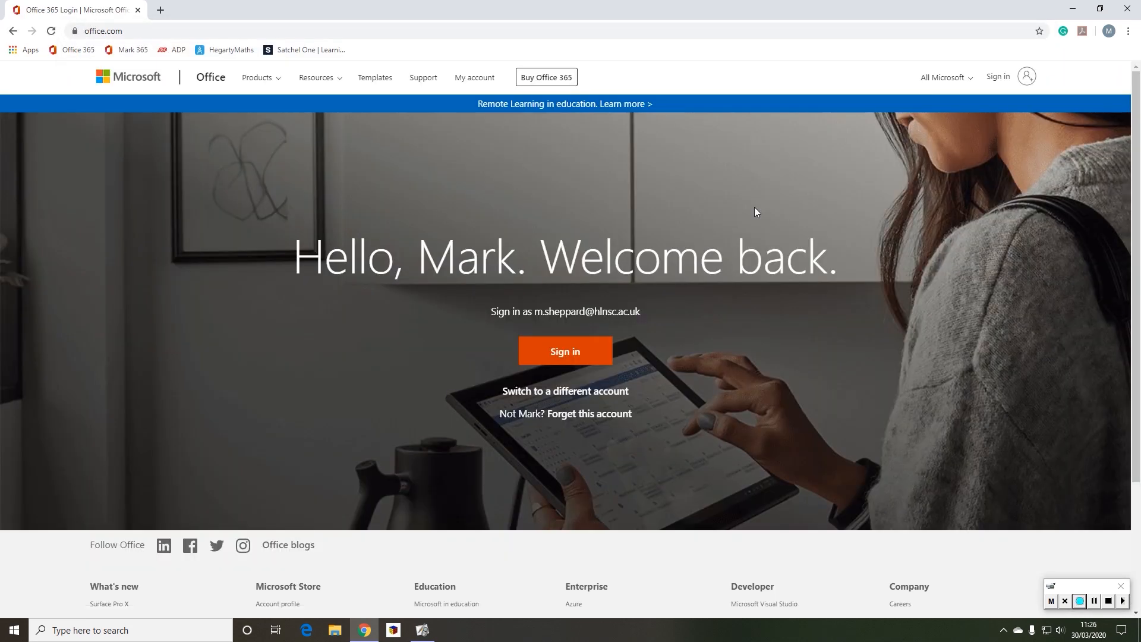
mouse_move(375, 209)
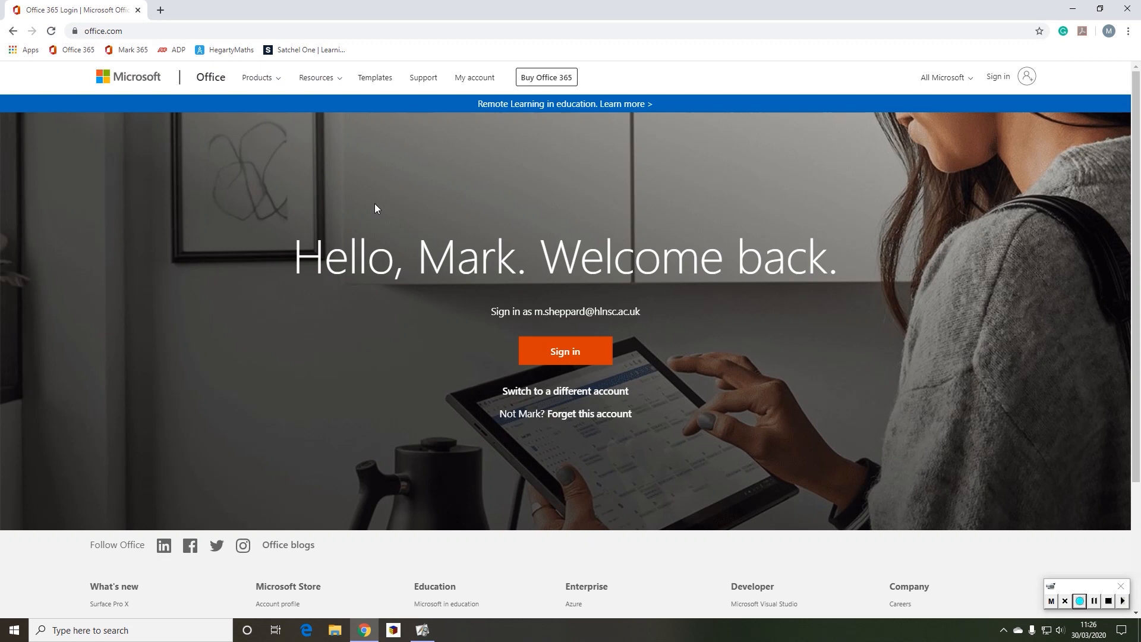
mouse_move(601, 384)
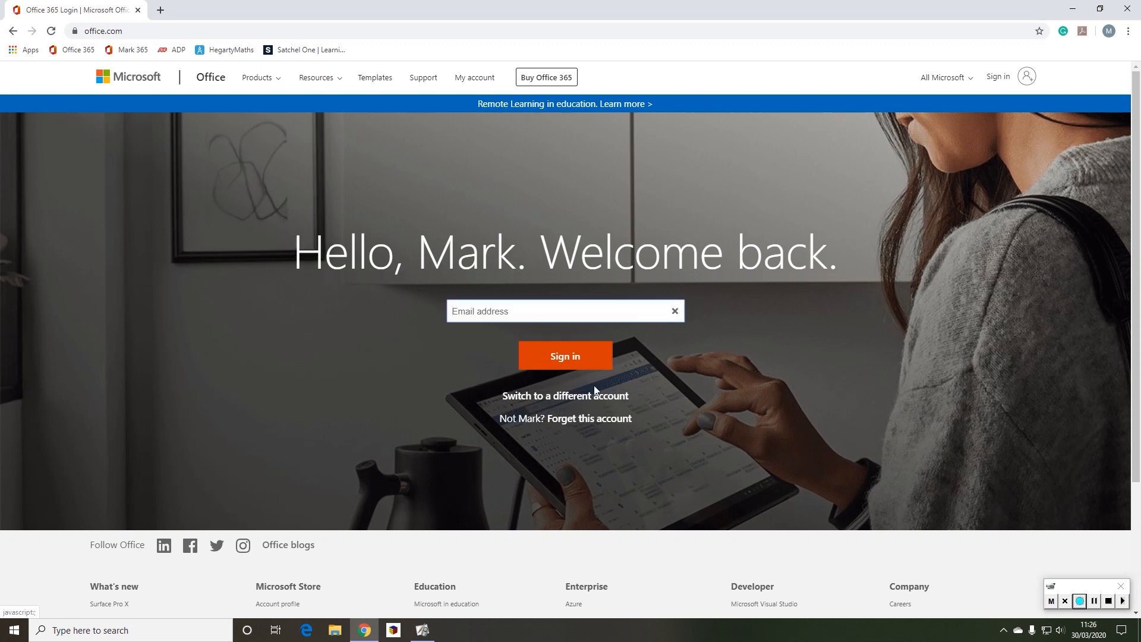
mouse_move(711, 378)
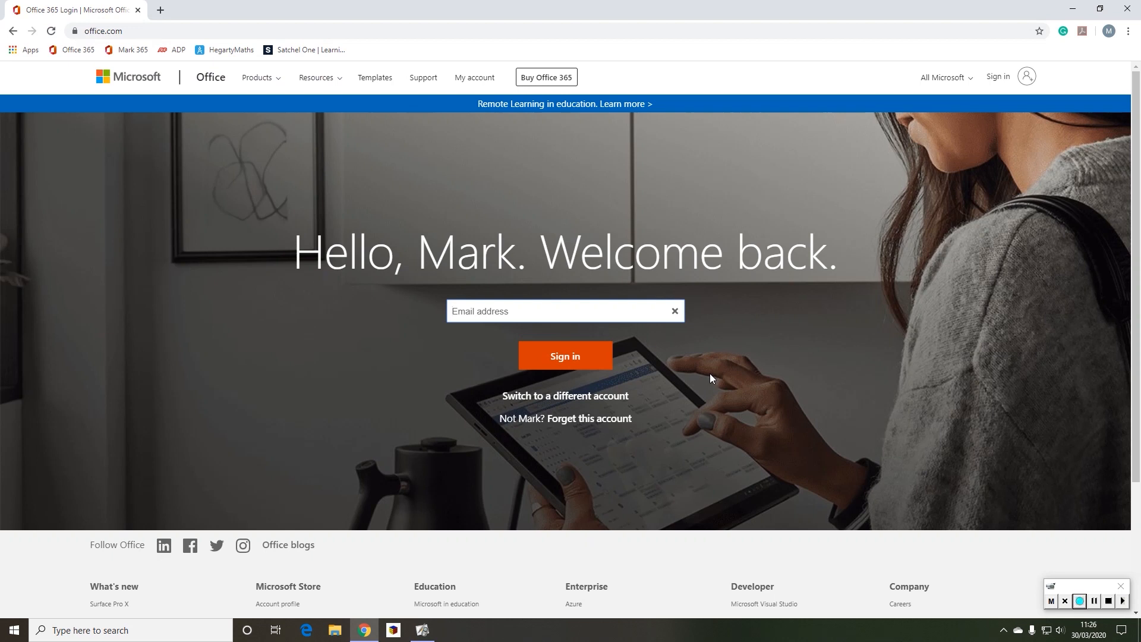
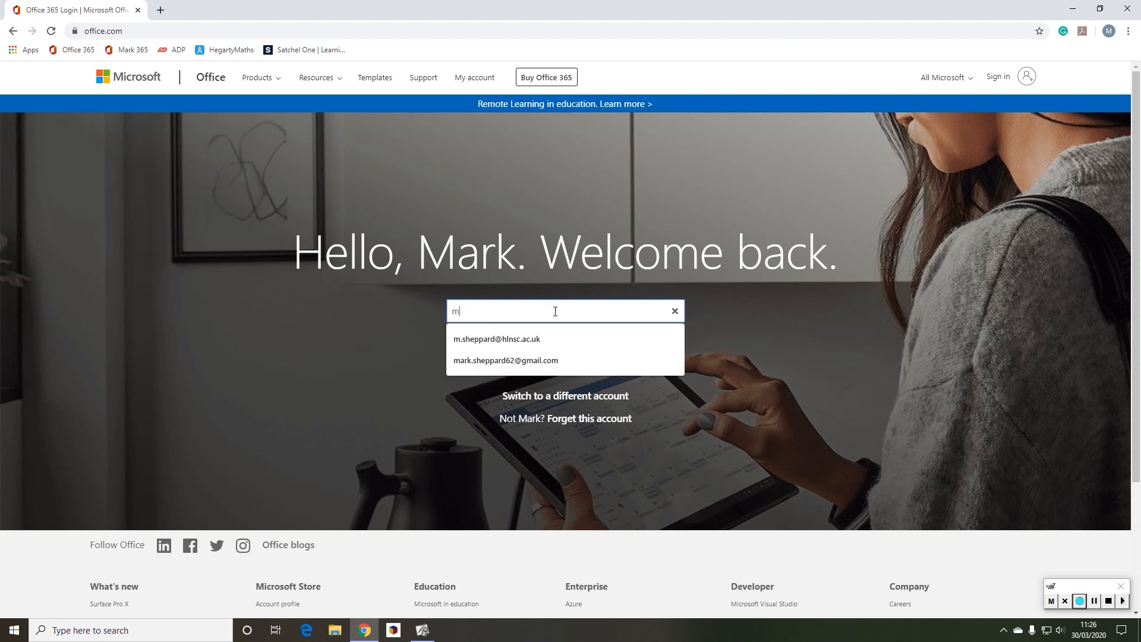
left_click(495, 339)
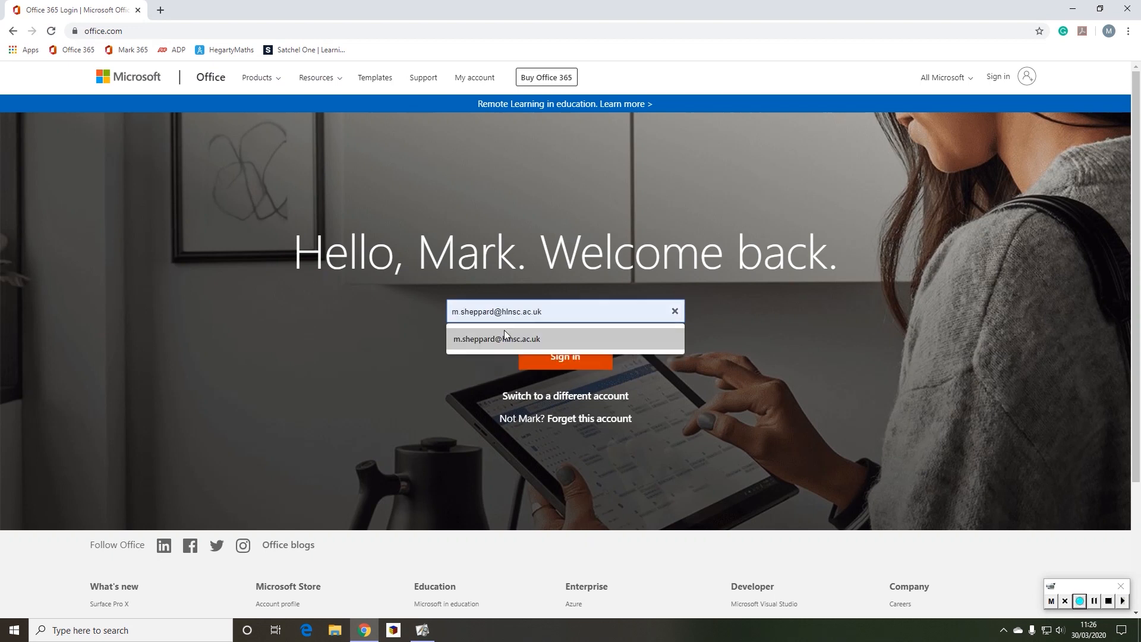
left_click(564, 356)
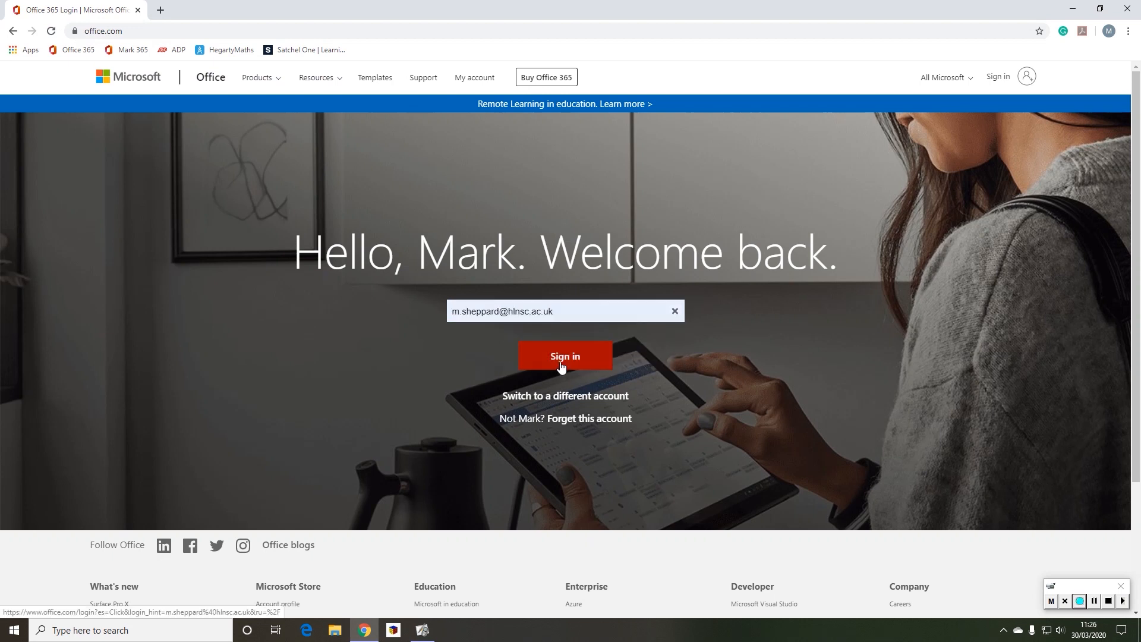
- Submit the account address and password, then answer Yes to stay signed in
left_click(564, 356)
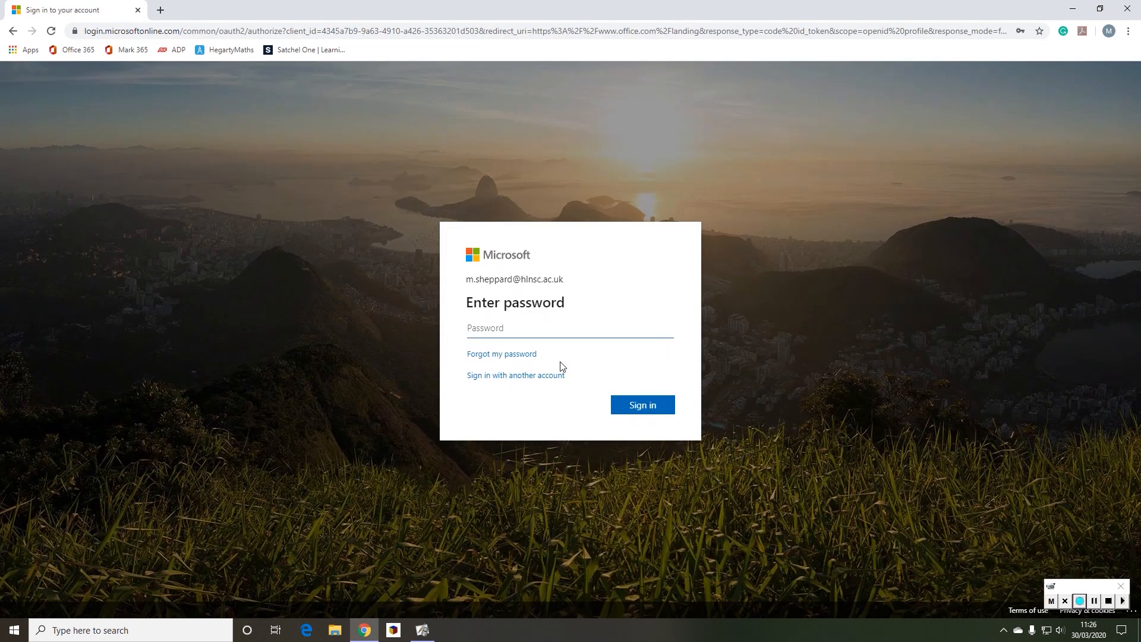
type("••")
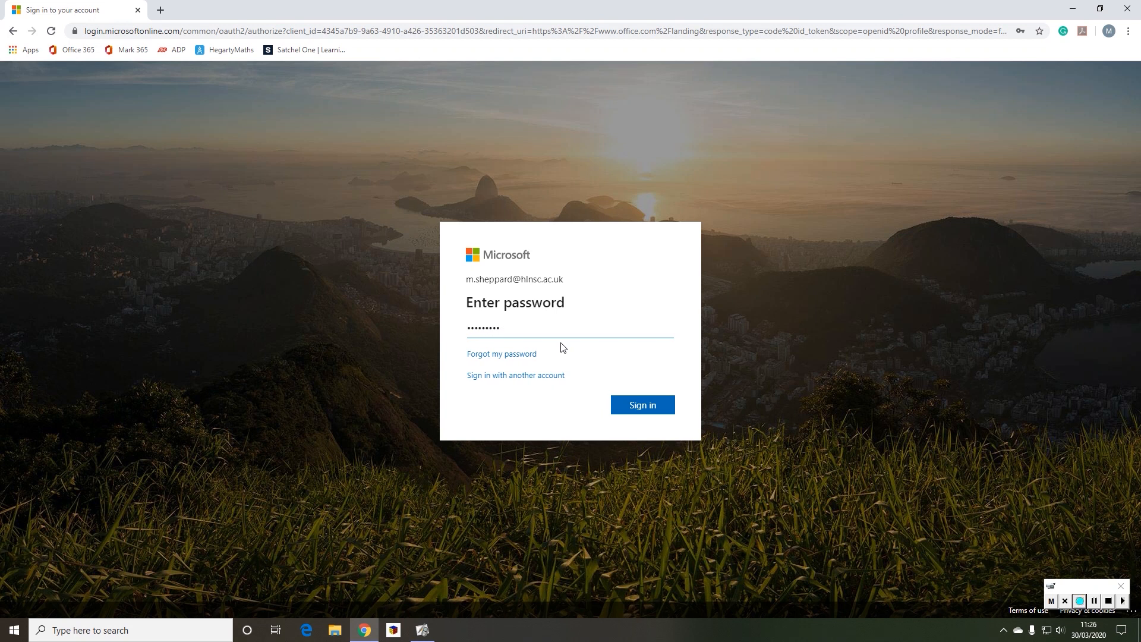
type("•")
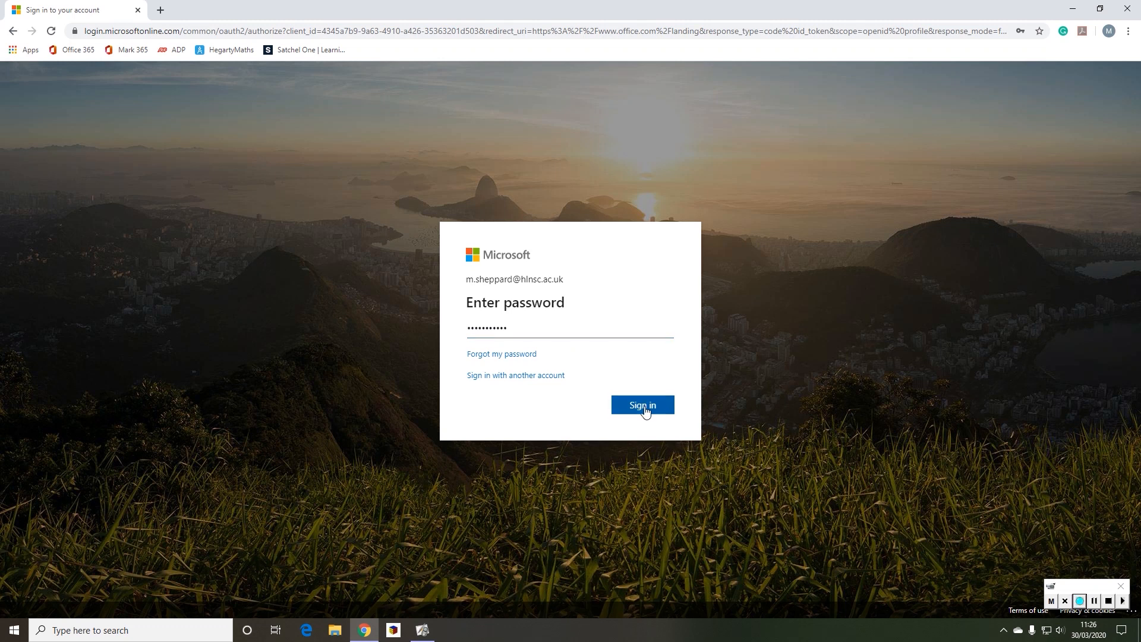
left_click(641, 405)
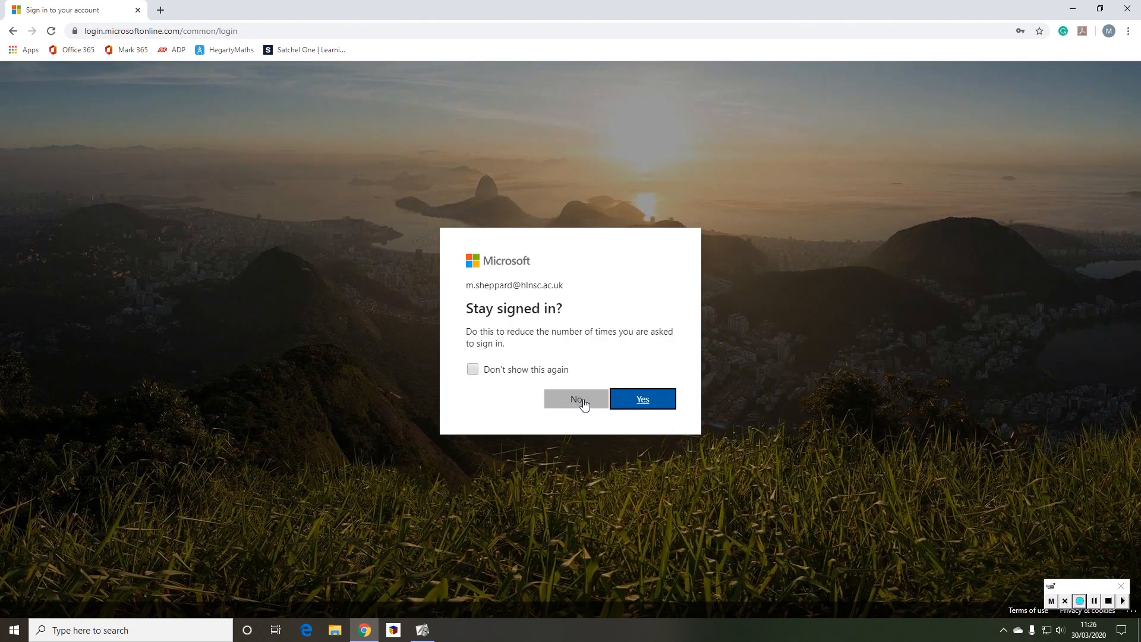
left_click(642, 399)
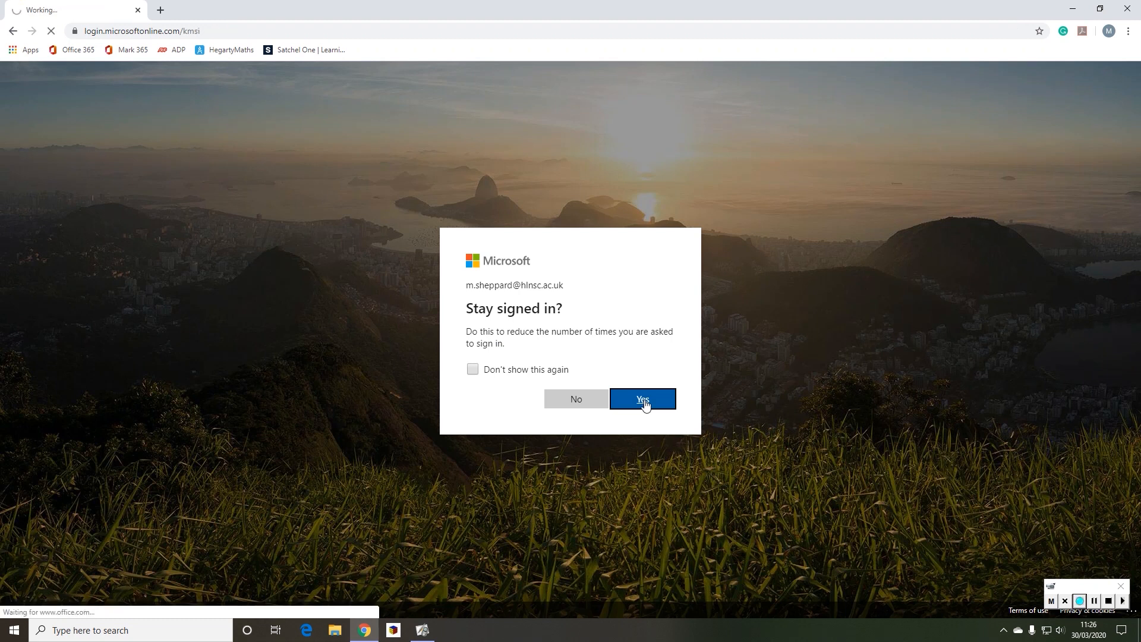
left_click(642, 399)
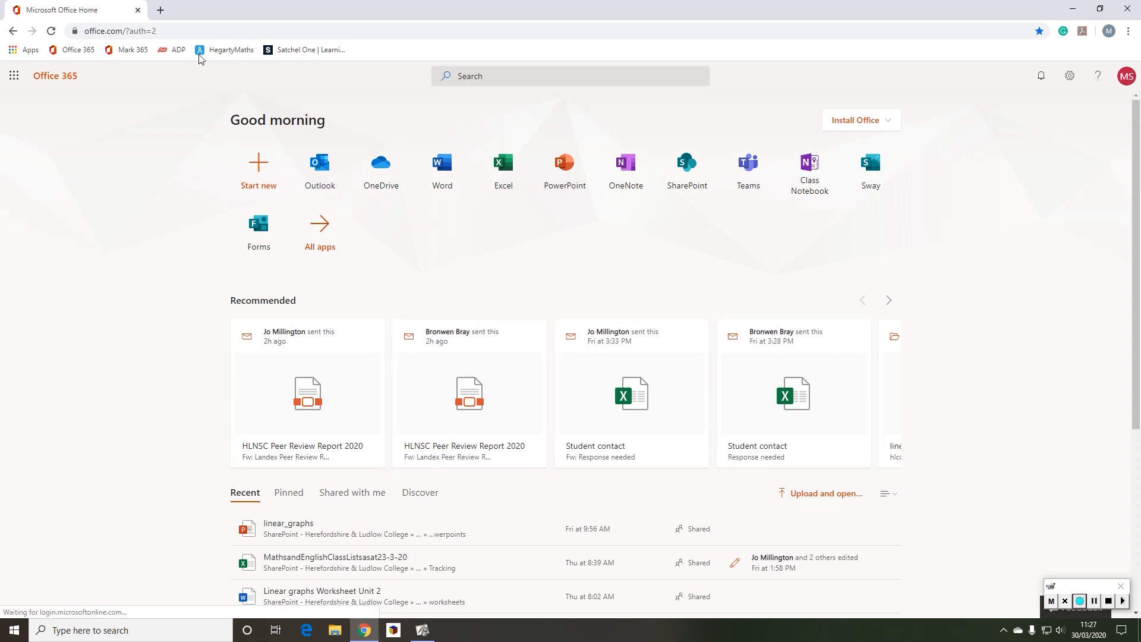
mouse_move(380, 167)
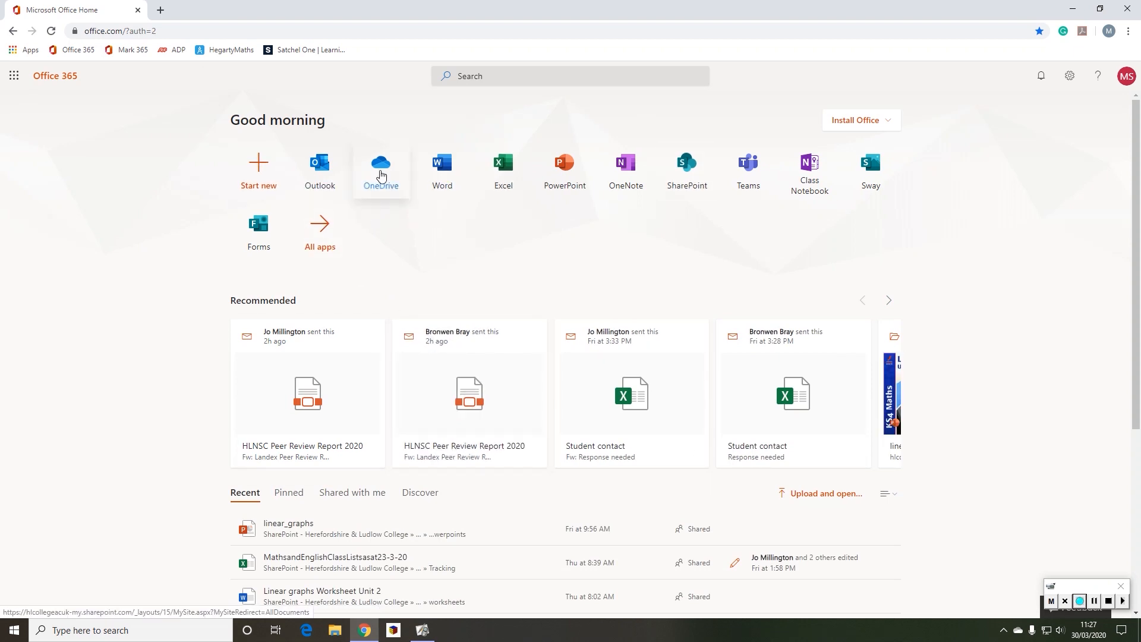
mouse_move(318, 171)
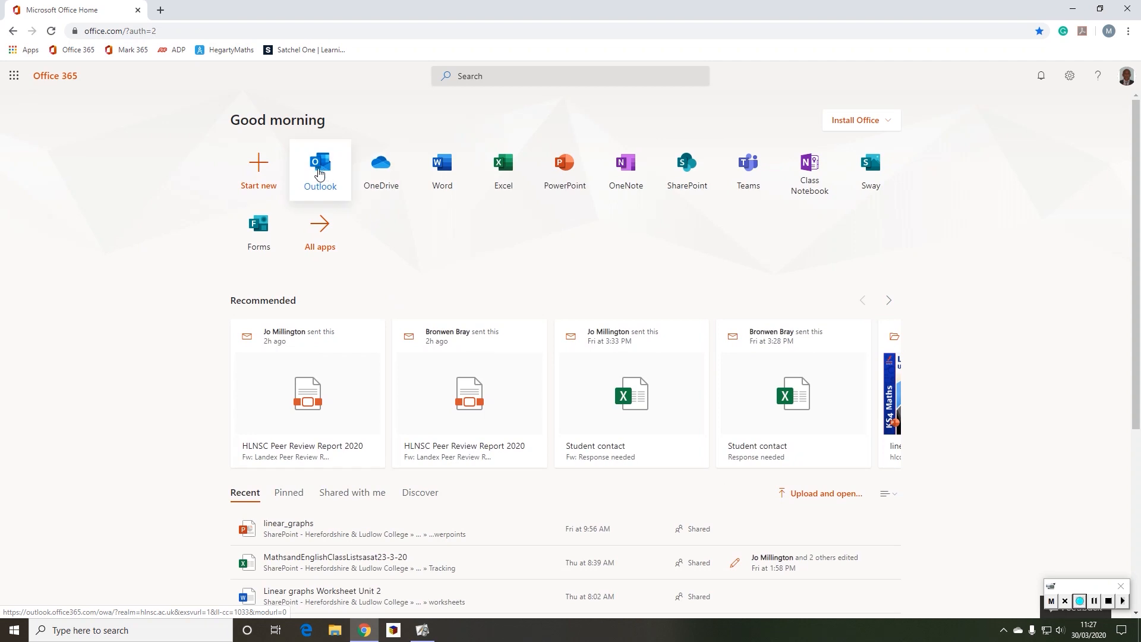
mouse_move(320, 181)
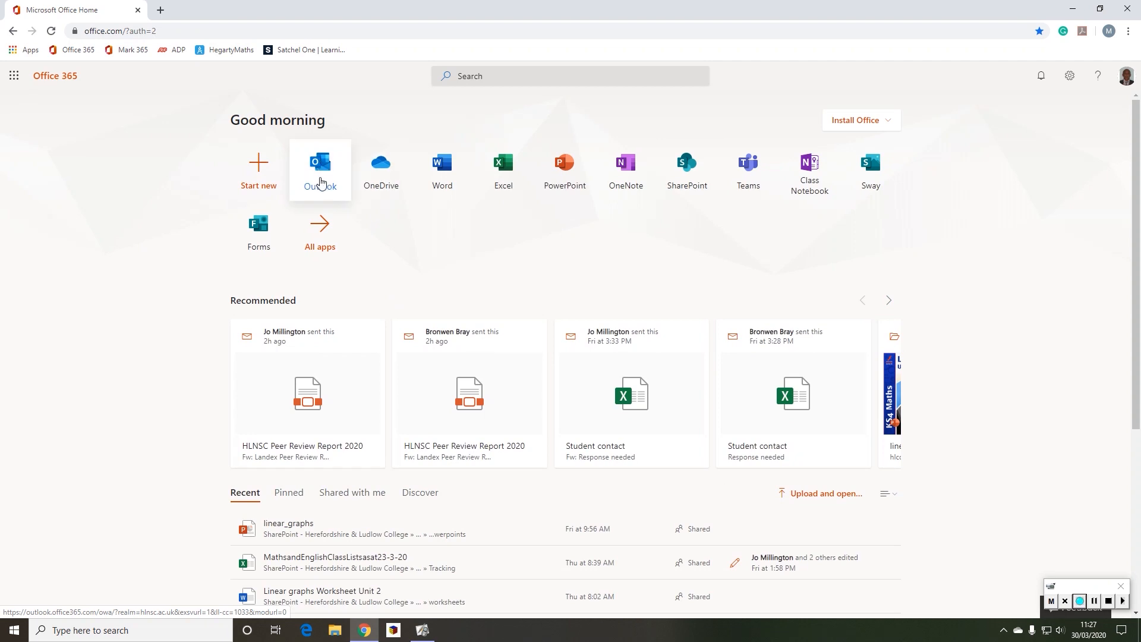
left_click(320, 168)
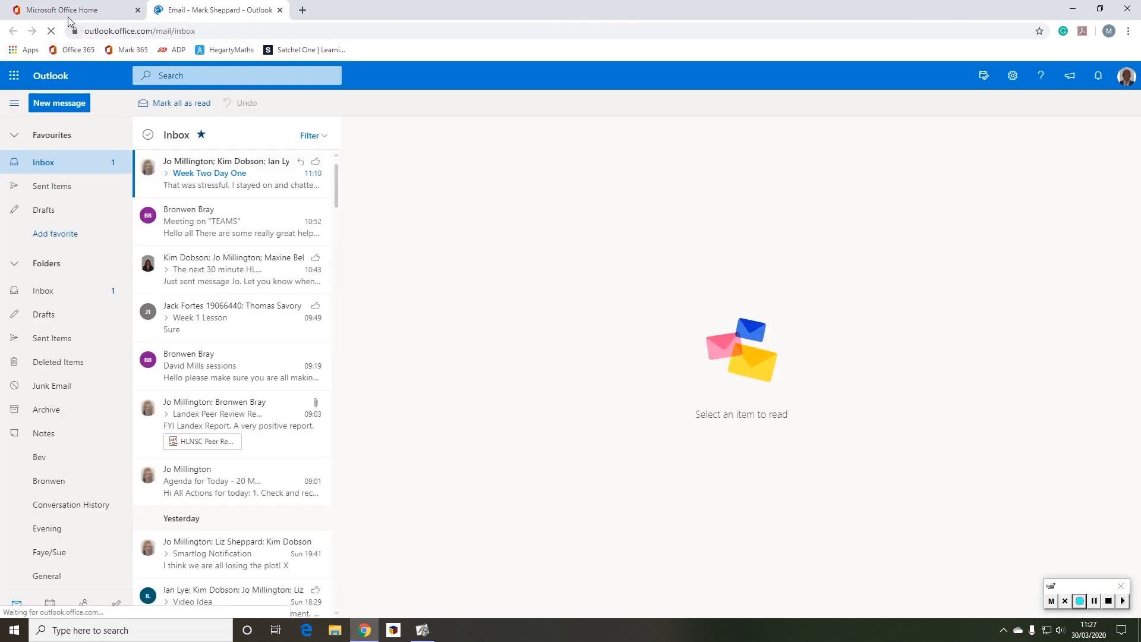
left_click(65, 10)
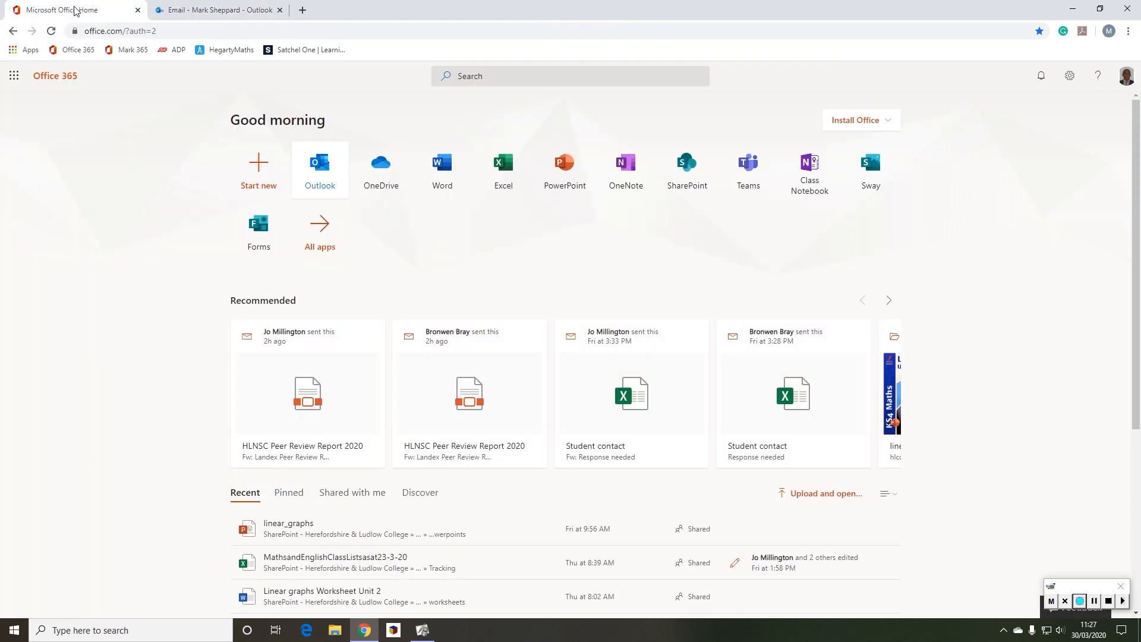
mouse_move(564, 169)
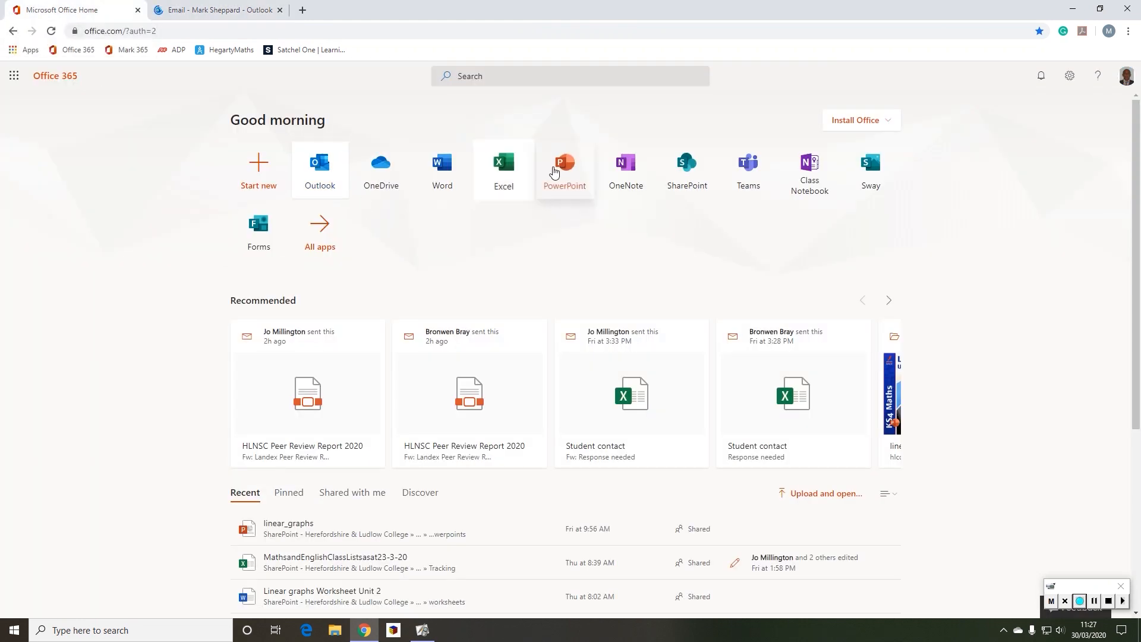
mouse_move(686, 169)
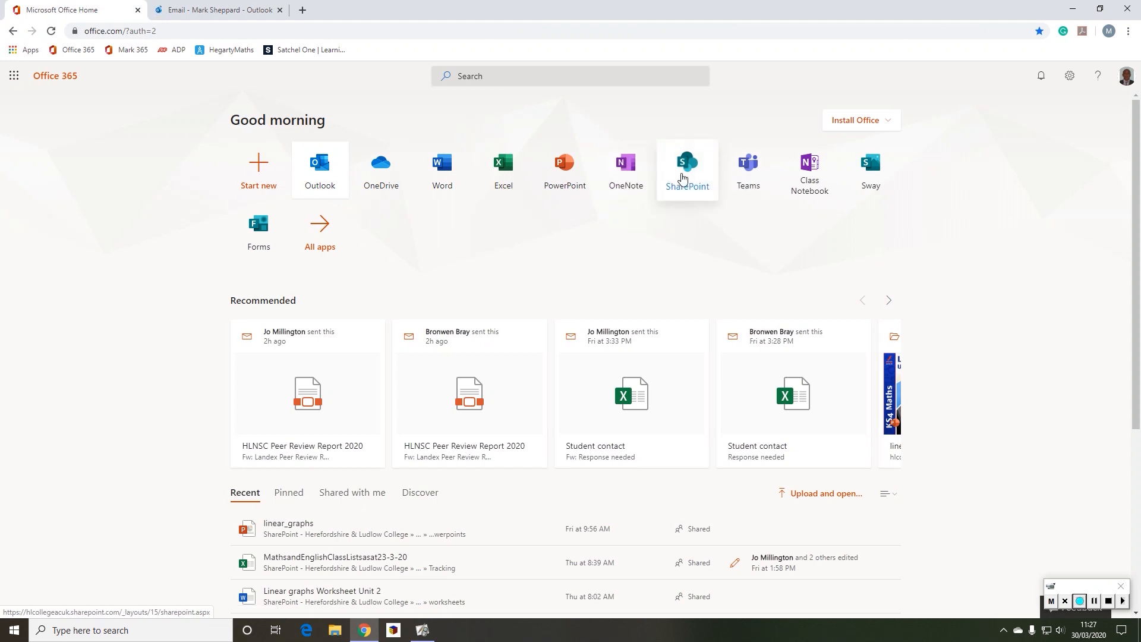
mouse_move(709, 210)
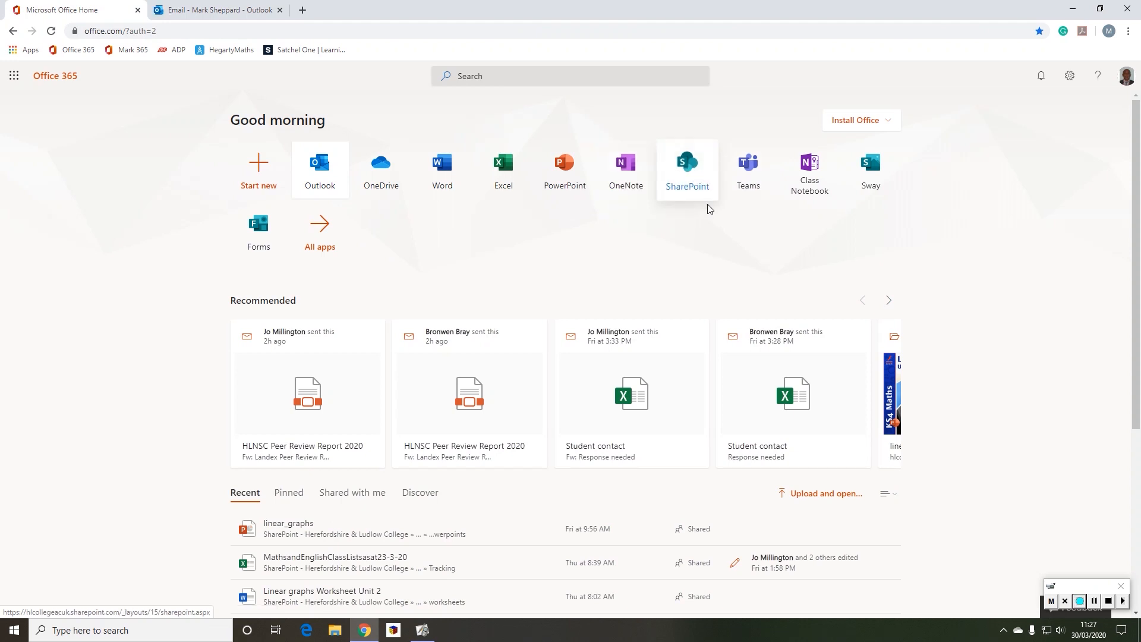
mouse_move(690, 176)
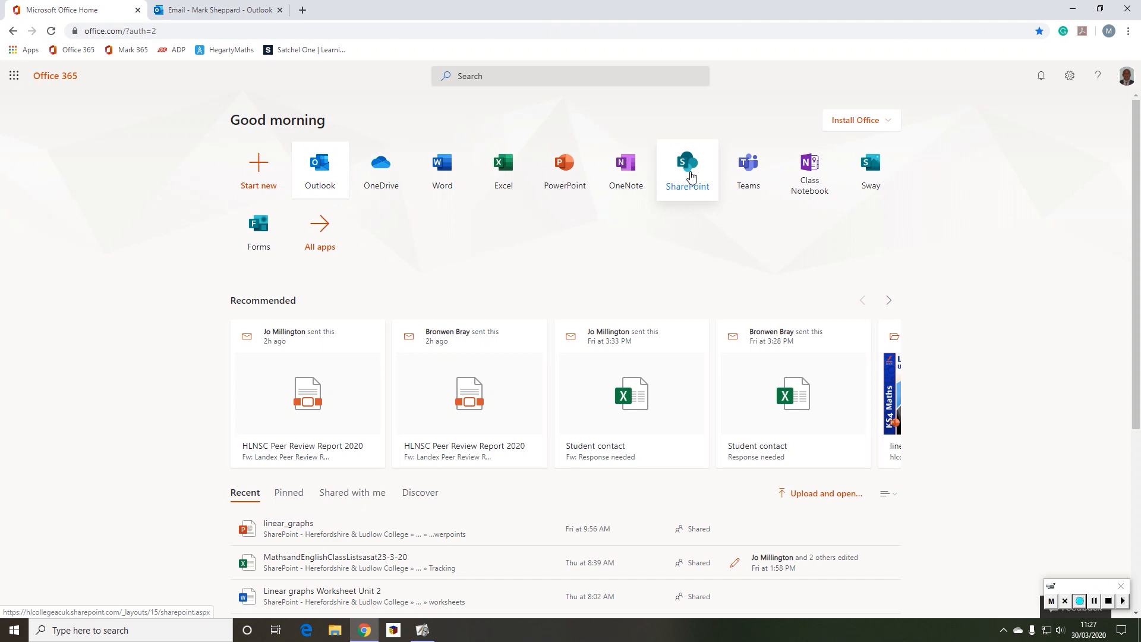
mouse_move(686, 188)
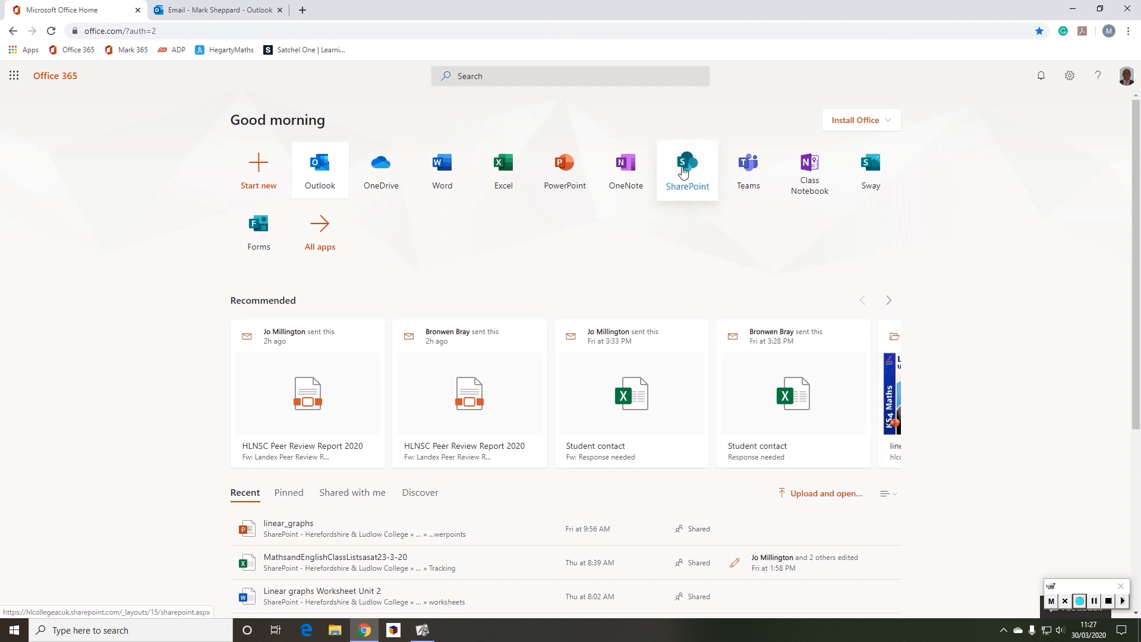
- Launch SharePoint from its app tile on the Office 365 home page
left_click(686, 161)
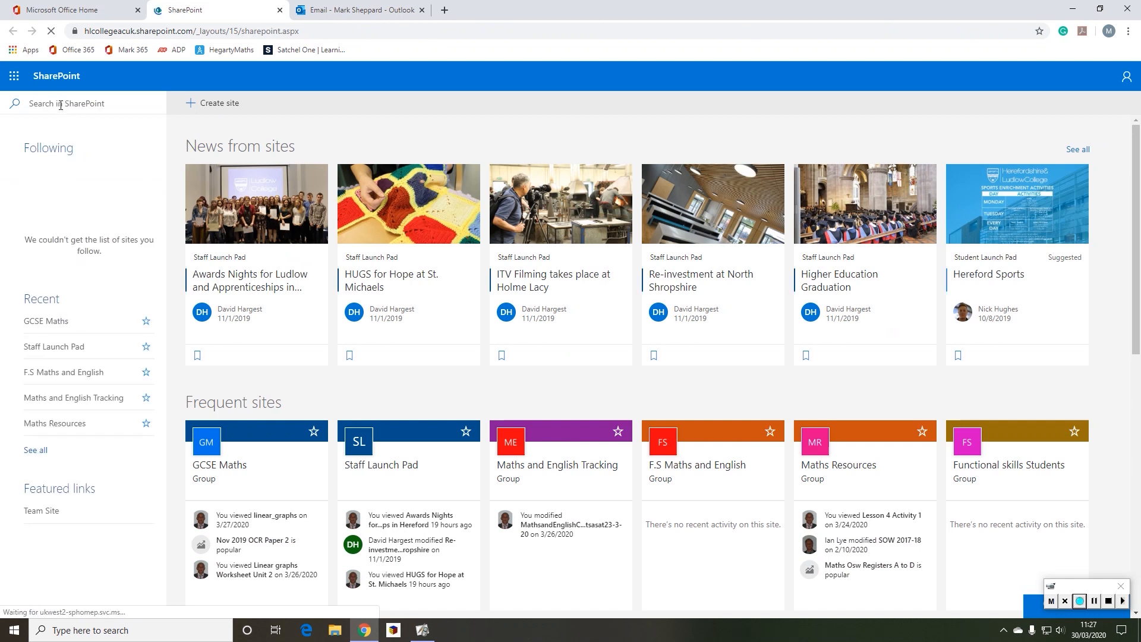
- Search SharePoint for 'gcse maths' and bring up the full results page
left_click(73, 103)
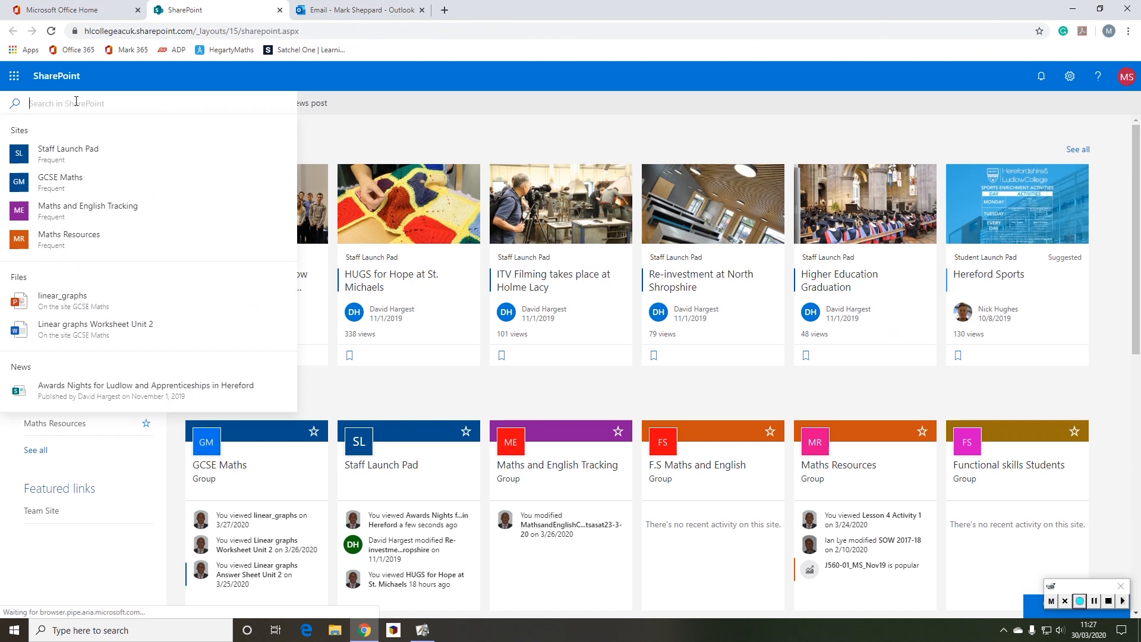
type("gcse")
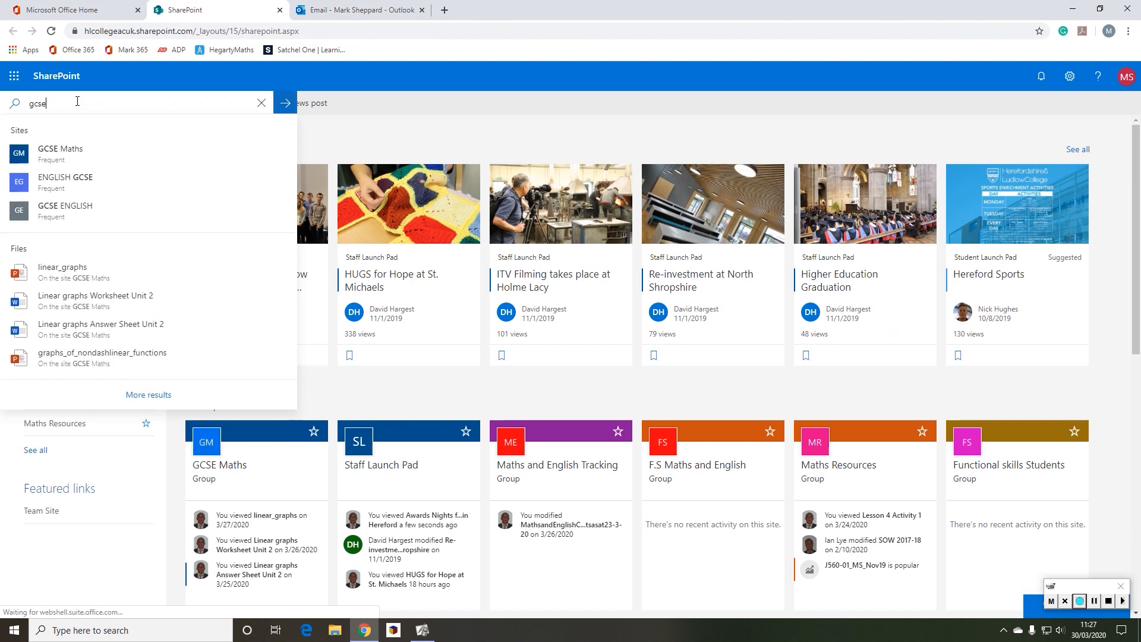
type("maths")
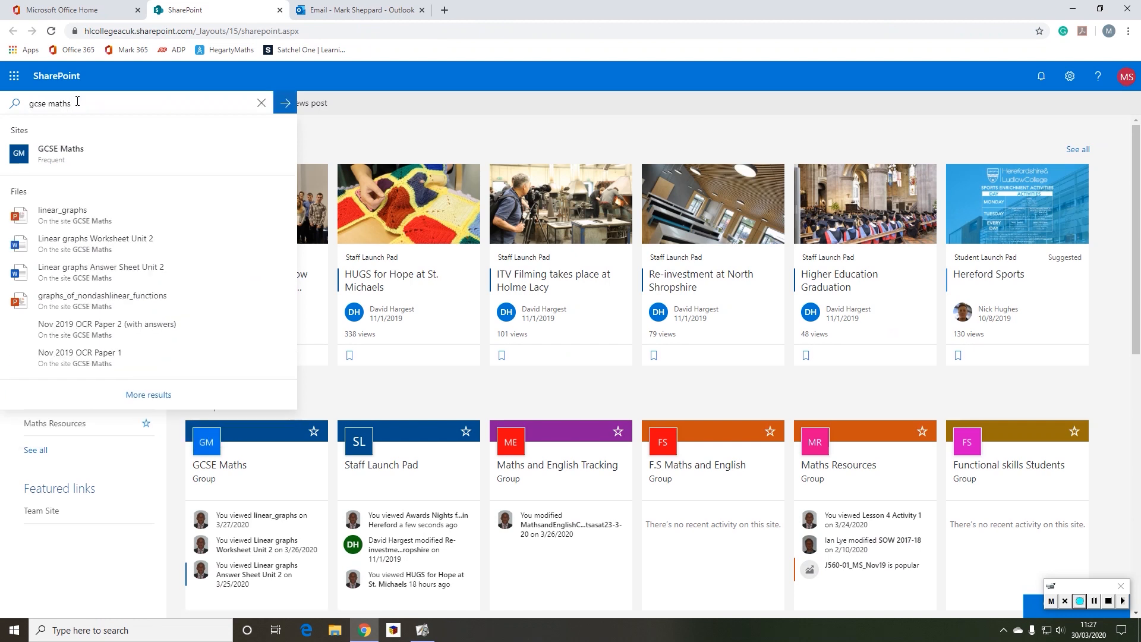
left_click(284, 102)
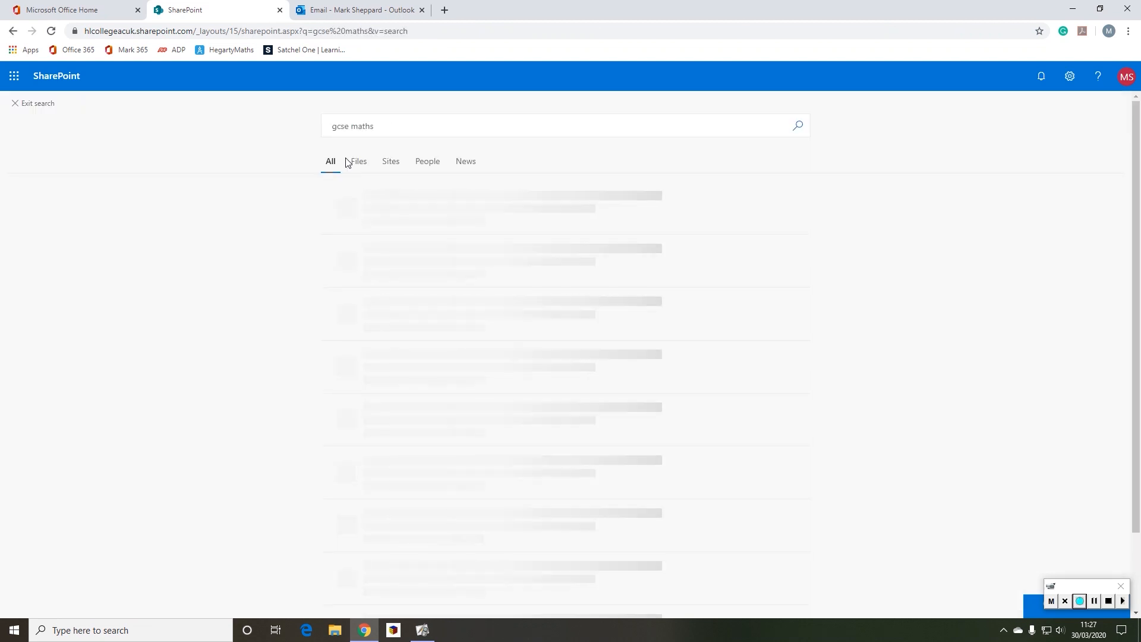
- Filter the search results to Sites and open the GCSE Maths site
left_click(390, 162)
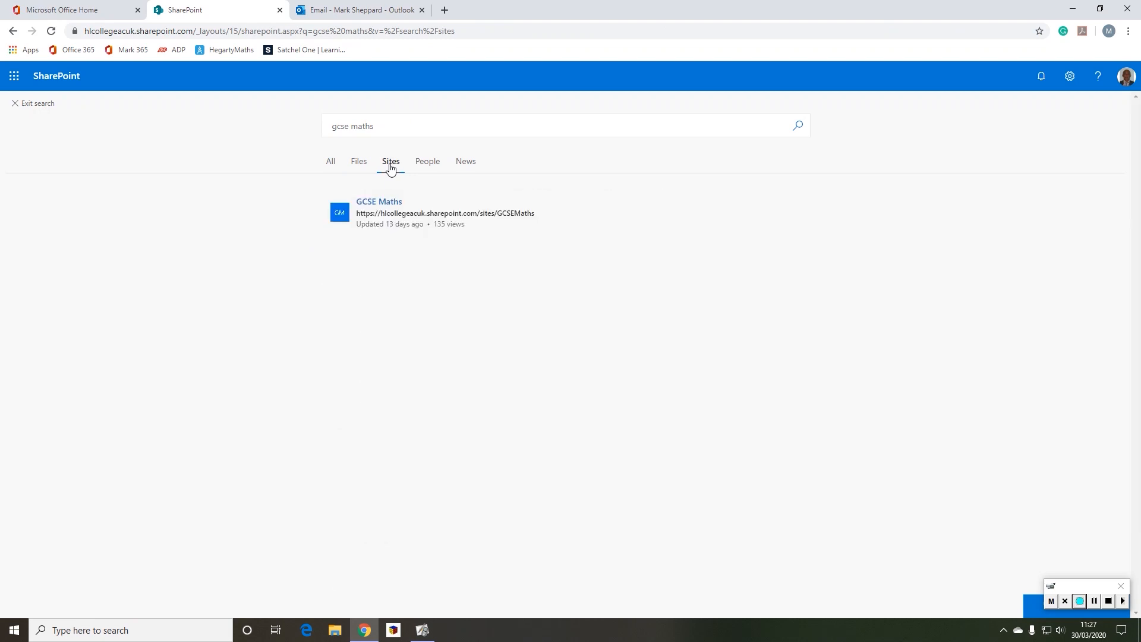
mouse_move(406, 179)
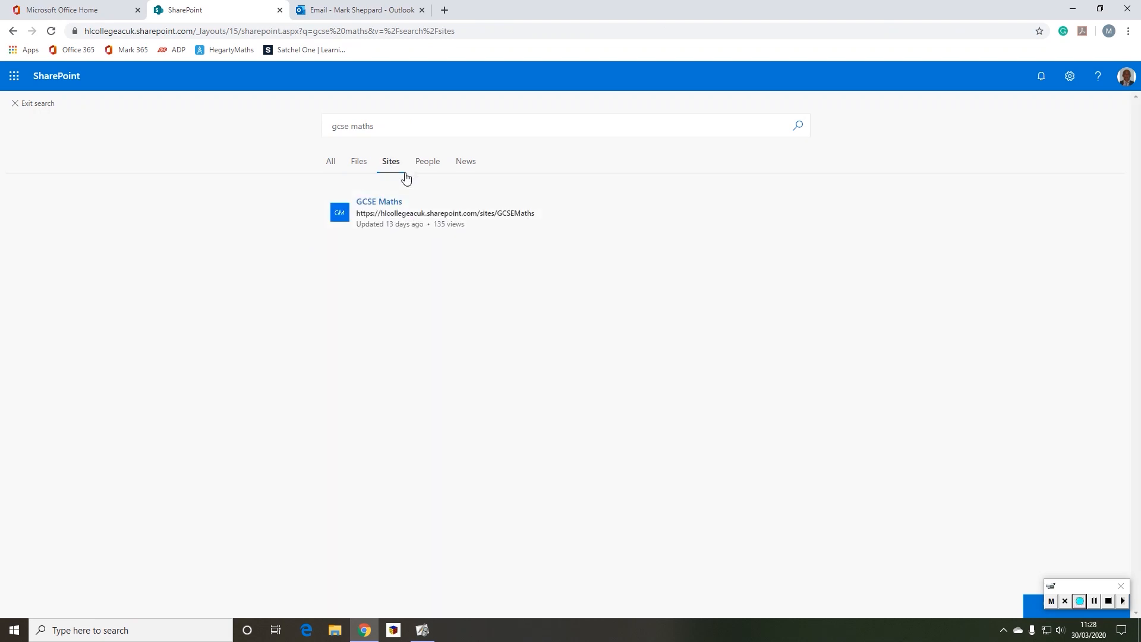
mouse_move(393, 211)
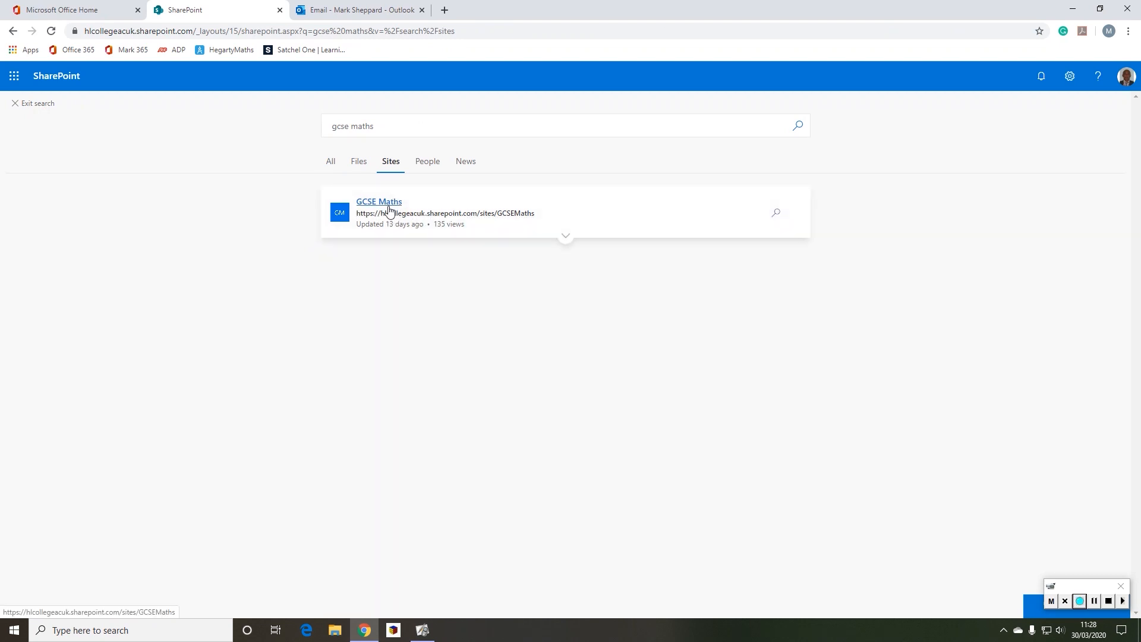
left_click(379, 201)
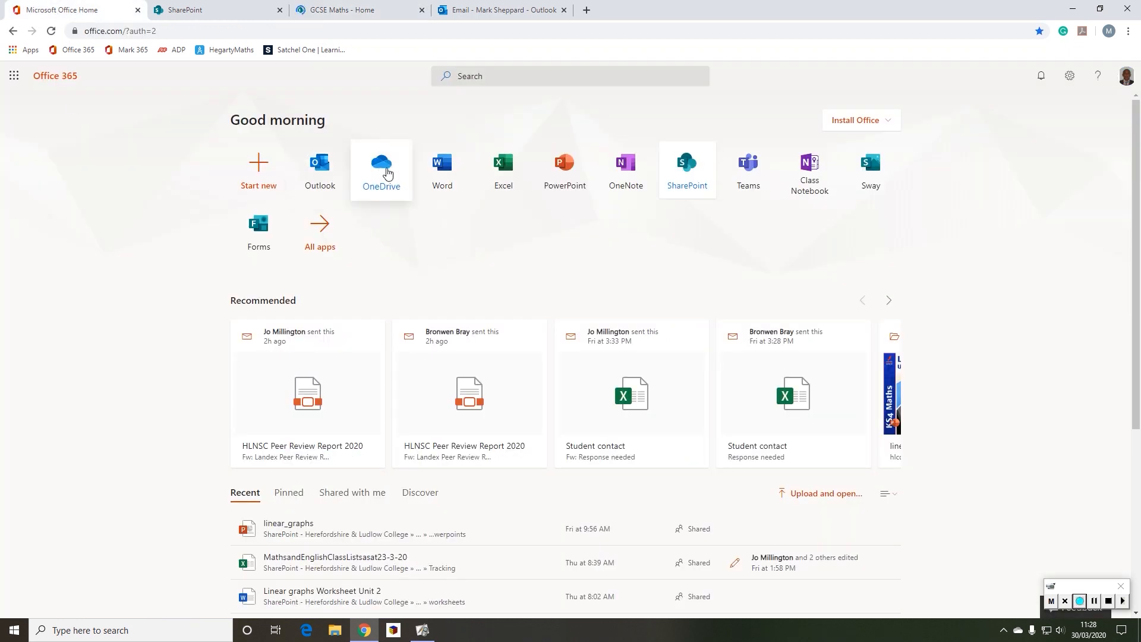
- Open OneDrive's My files list of folders, spreadsheets, flipcharts and PDFs
left_click(380, 169)
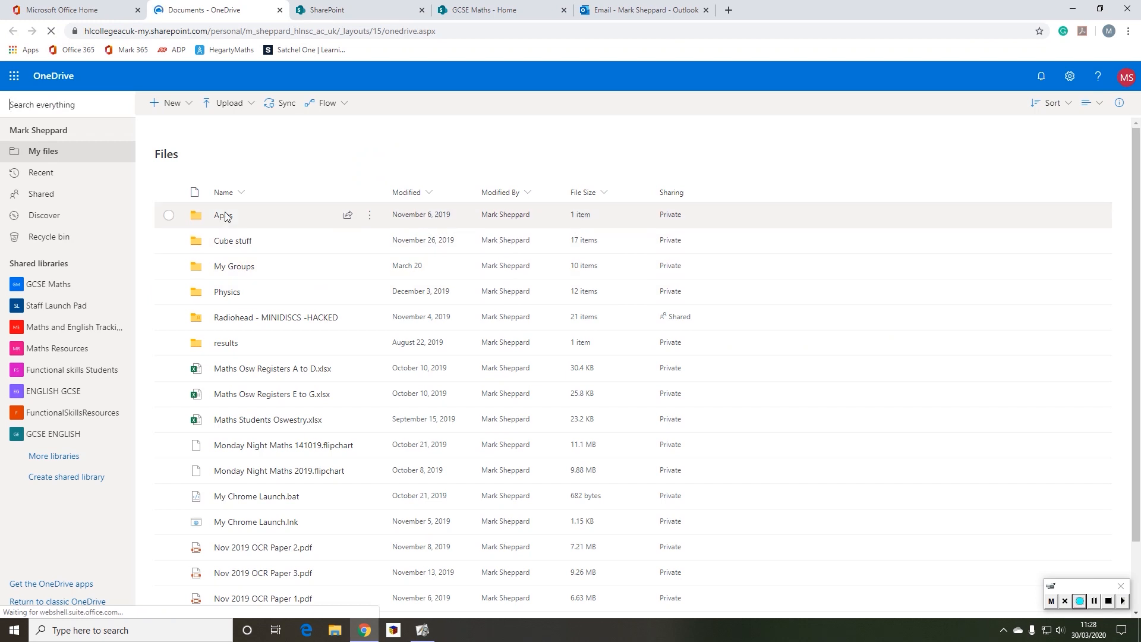
mouse_move(144, 181)
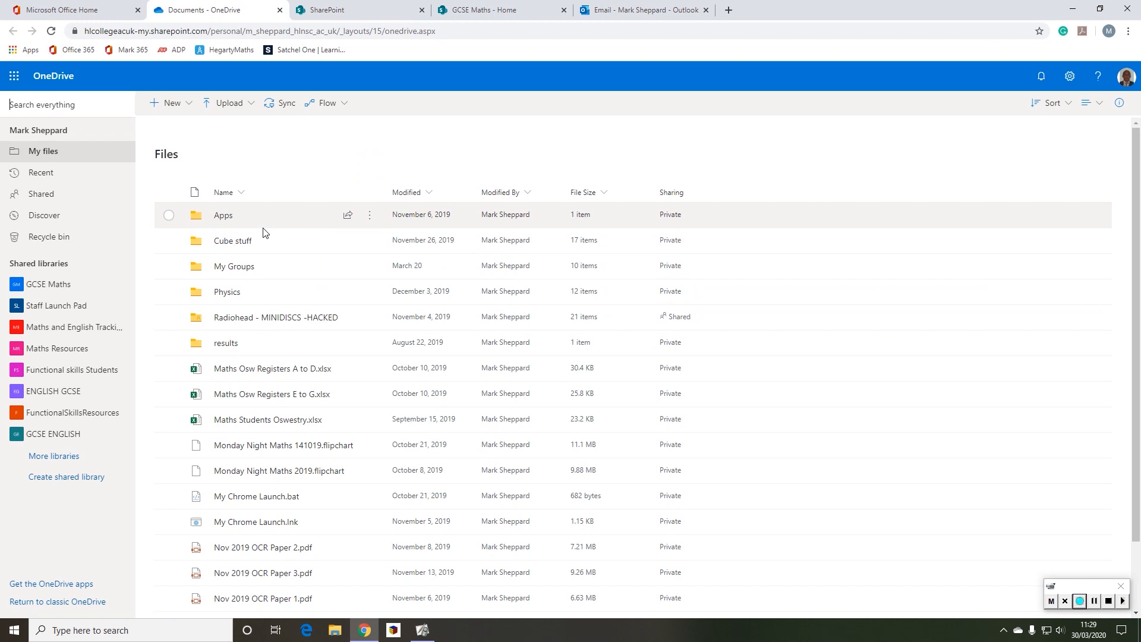
mouse_move(354, 161)
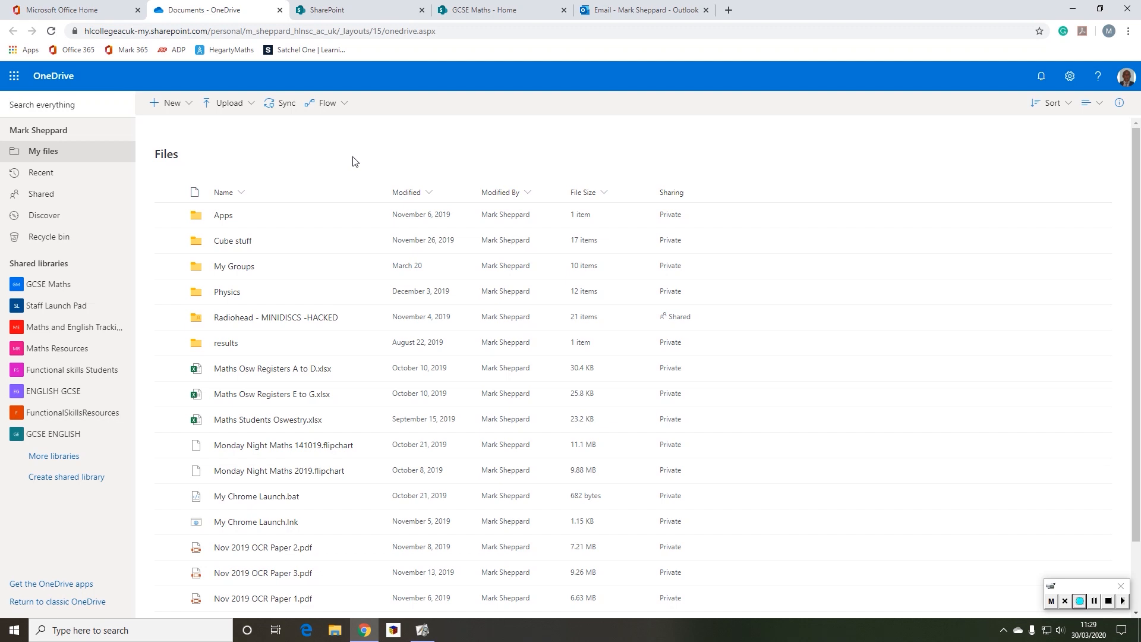
mouse_move(384, 153)
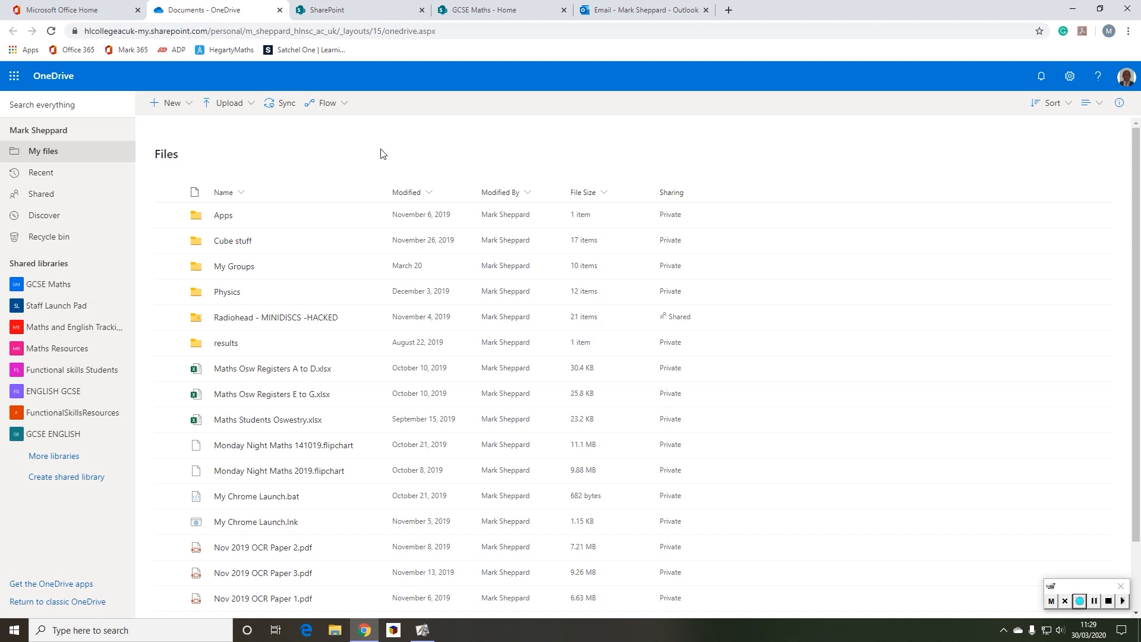
mouse_move(1013, 33)
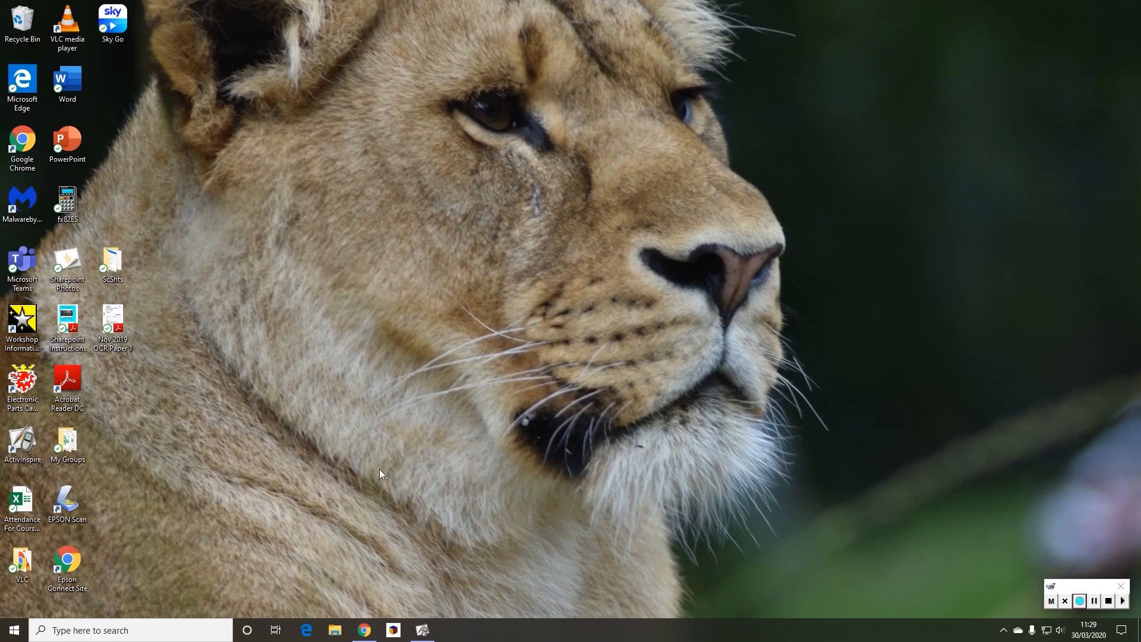
mouse_move(422, 629)
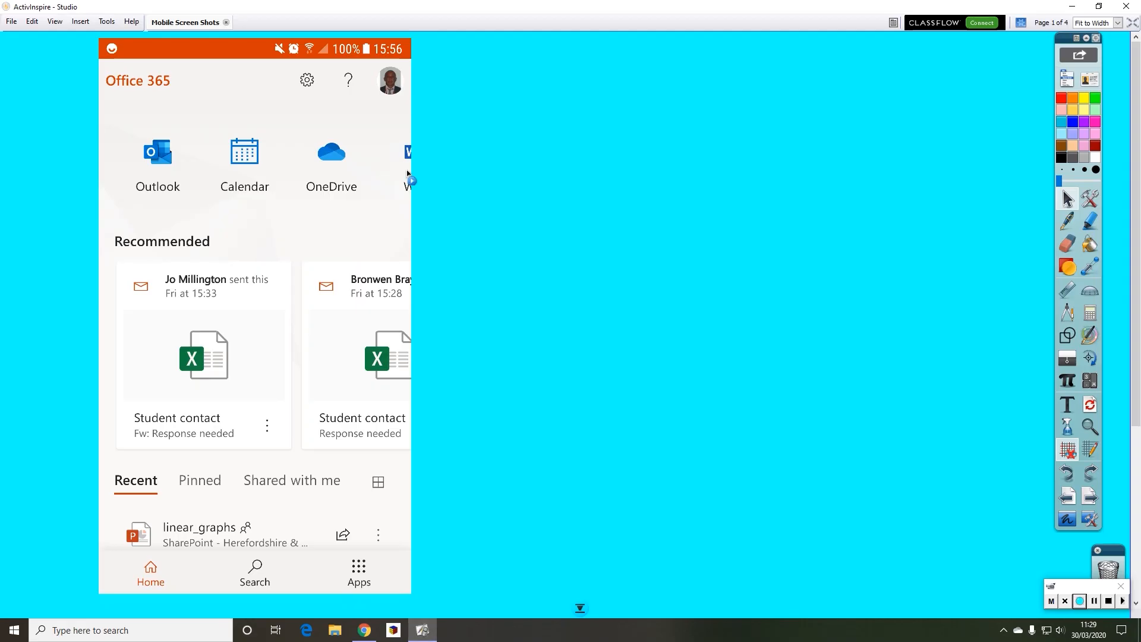
mouse_move(298, 148)
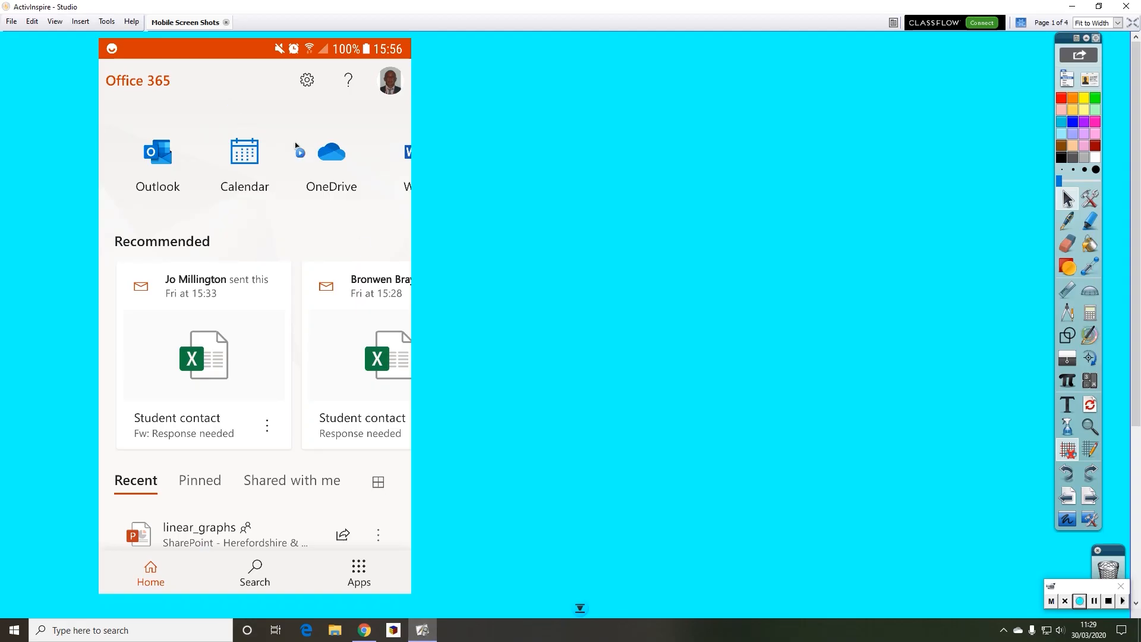
mouse_move(185, 443)
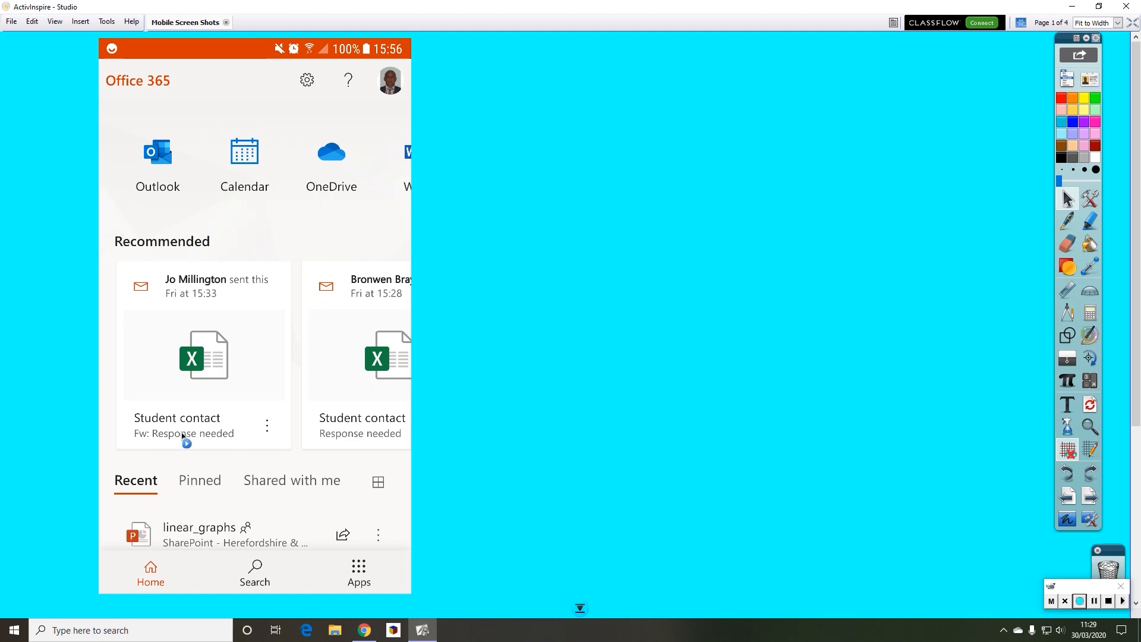
mouse_move(286, 126)
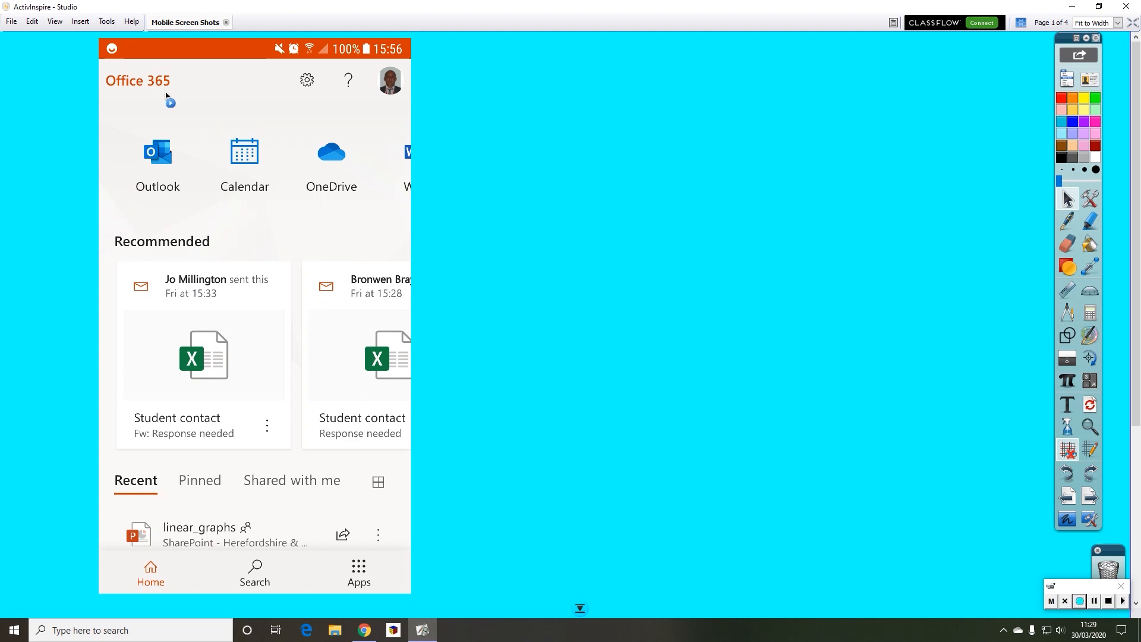
mouse_move(165, 162)
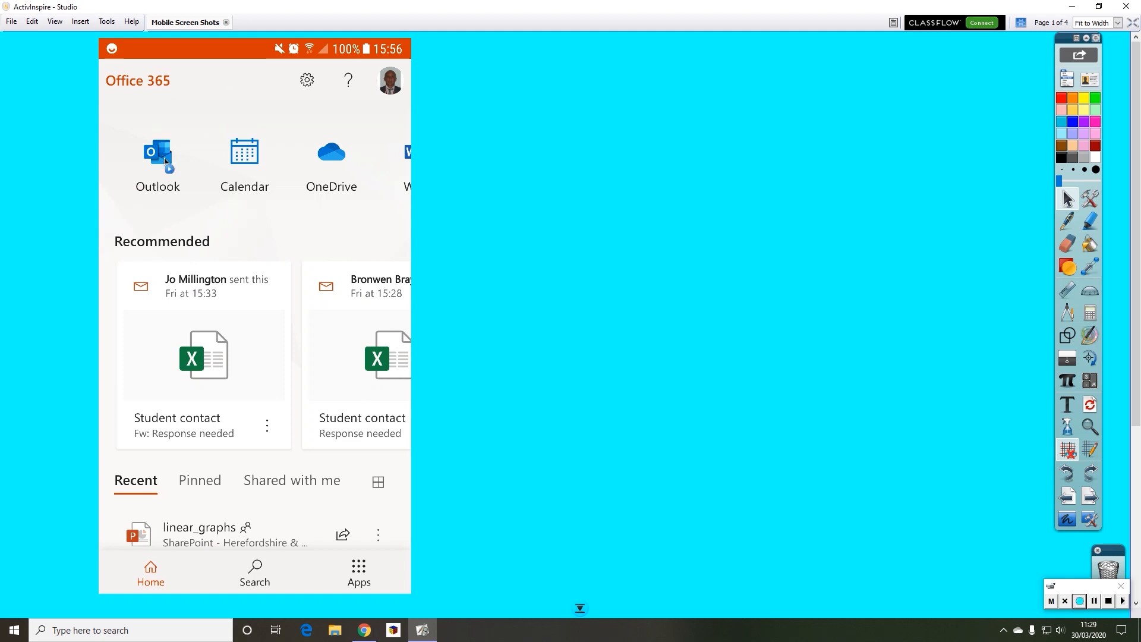
mouse_move(382, 181)
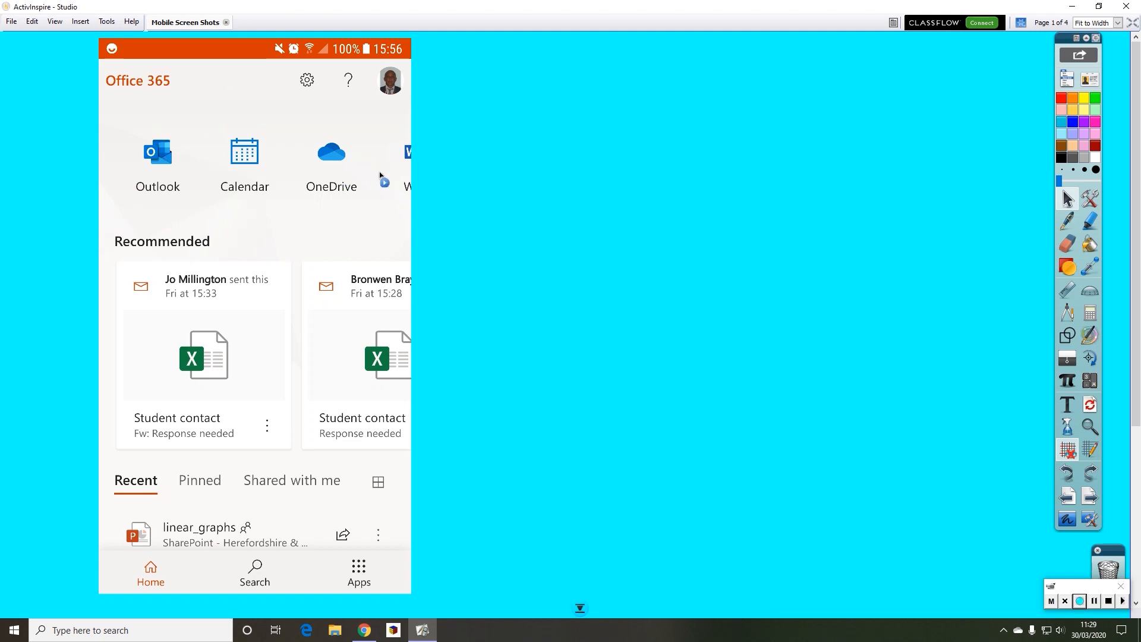
mouse_move(379, 226)
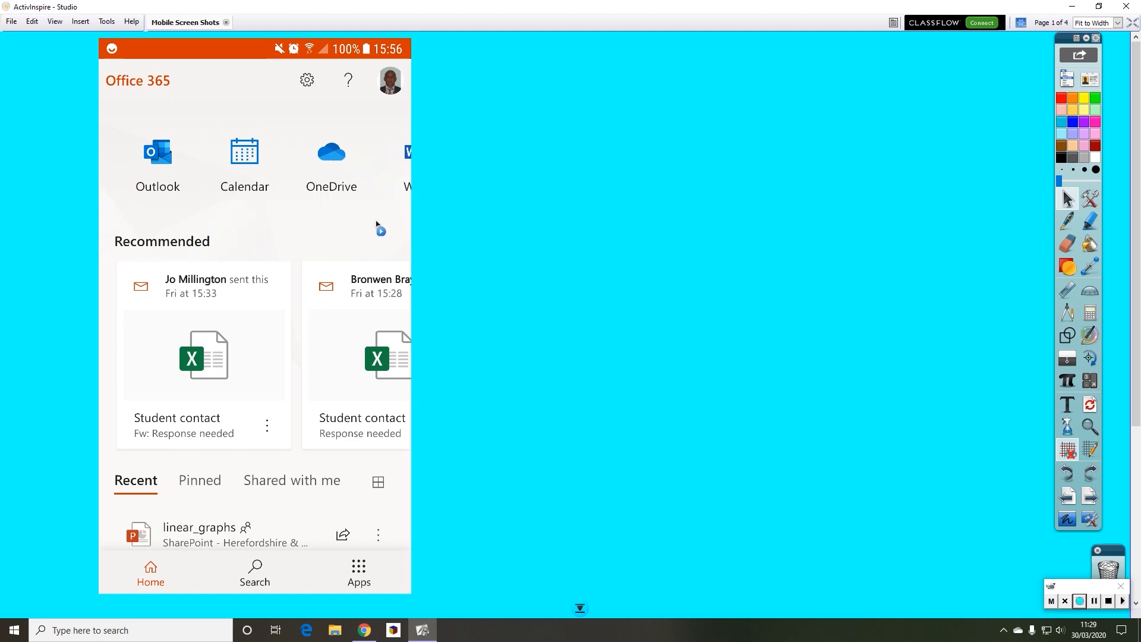
mouse_move(399, 194)
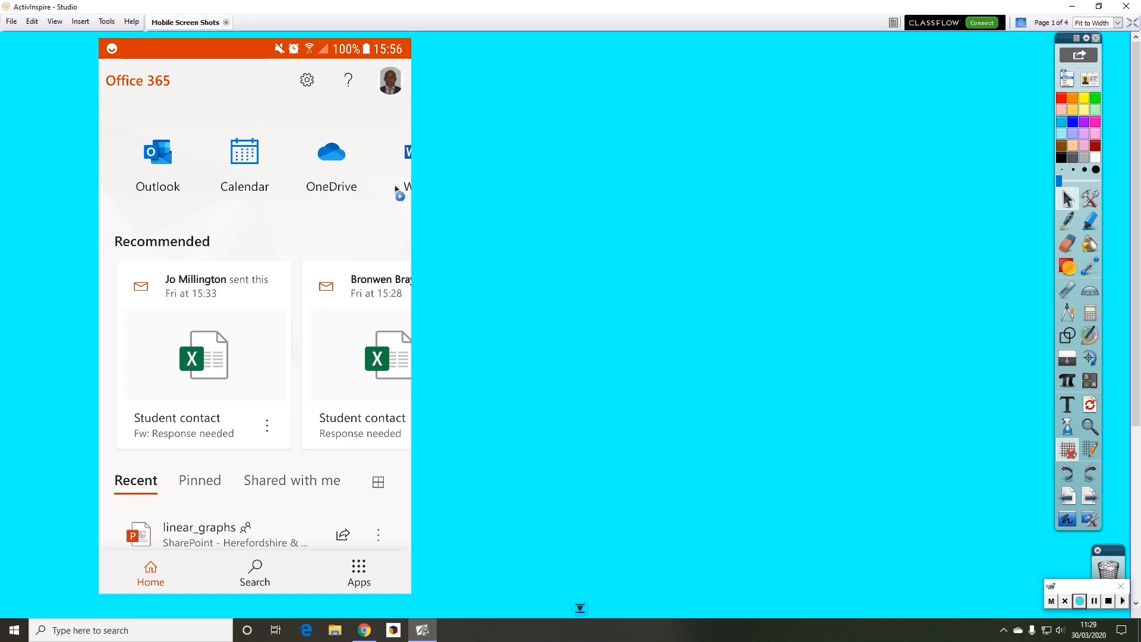
mouse_move(331, 206)
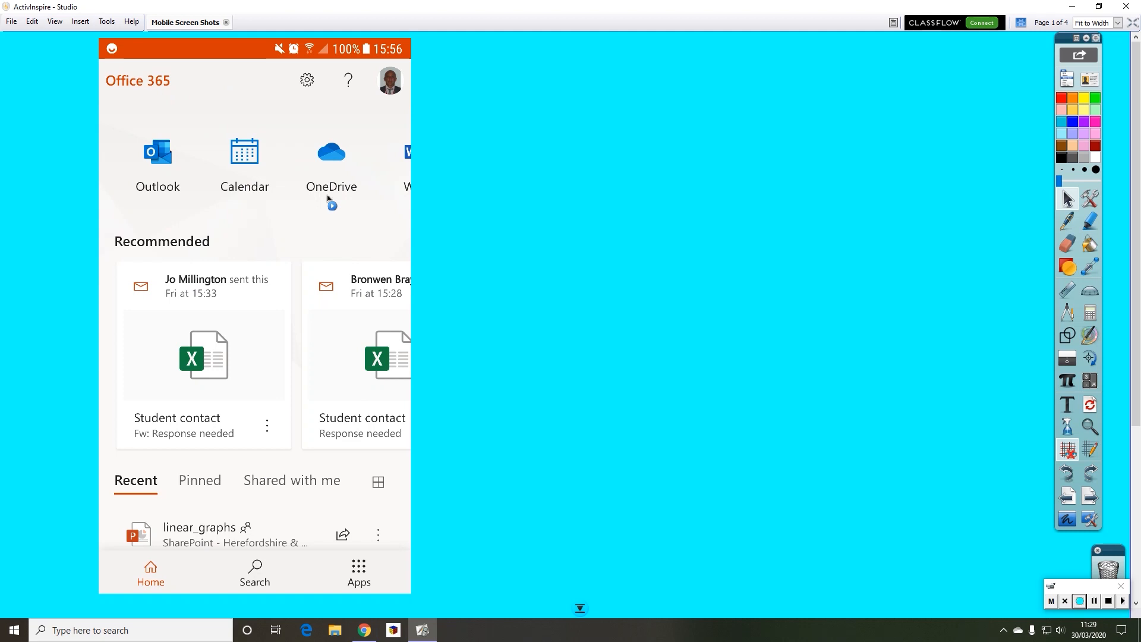
mouse_move(176, 570)
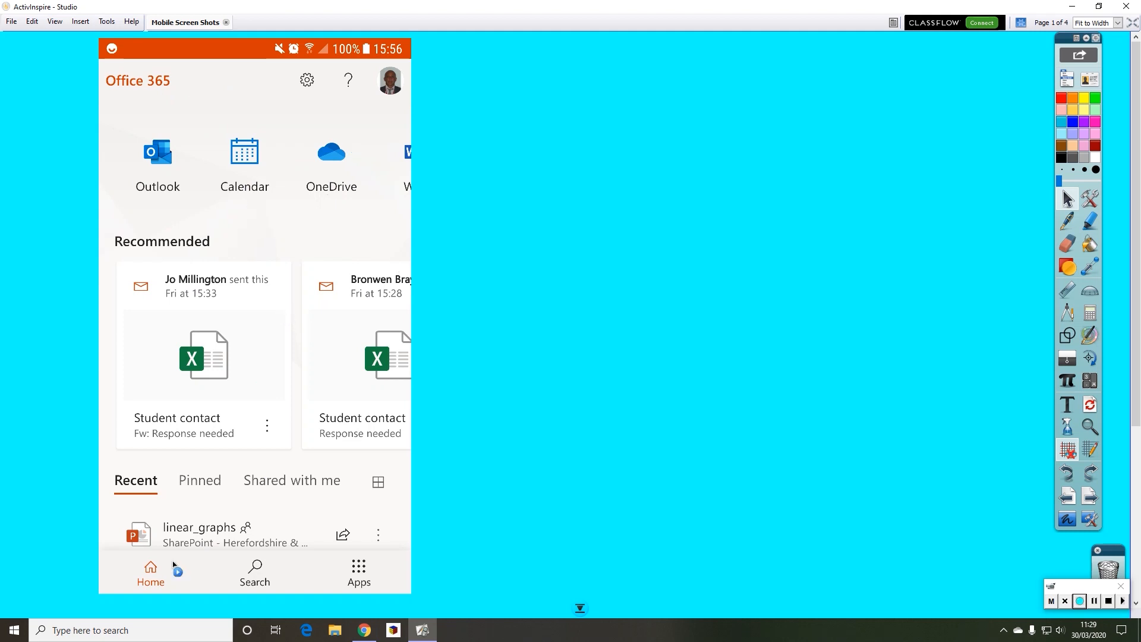
mouse_move(180, 159)
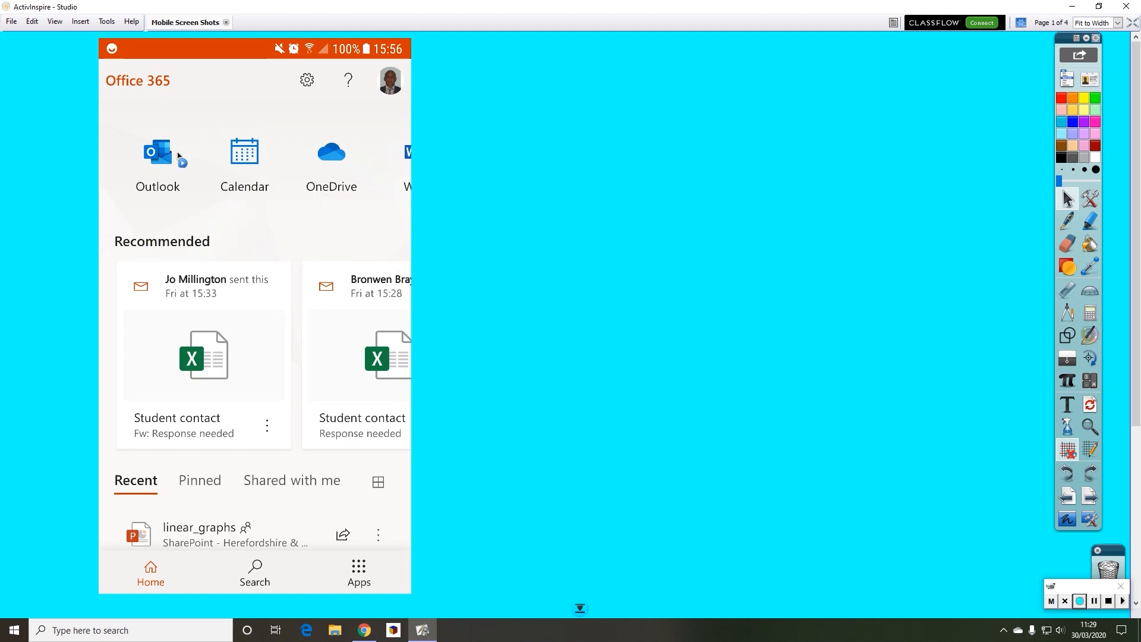
mouse_move(160, 170)
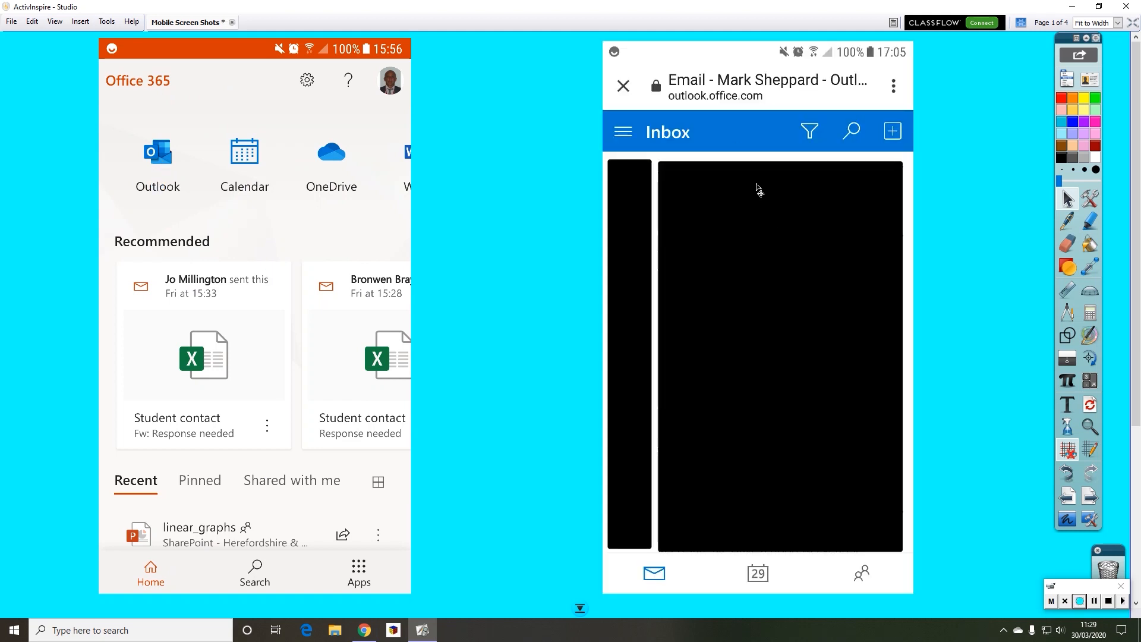
mouse_move(872, 515)
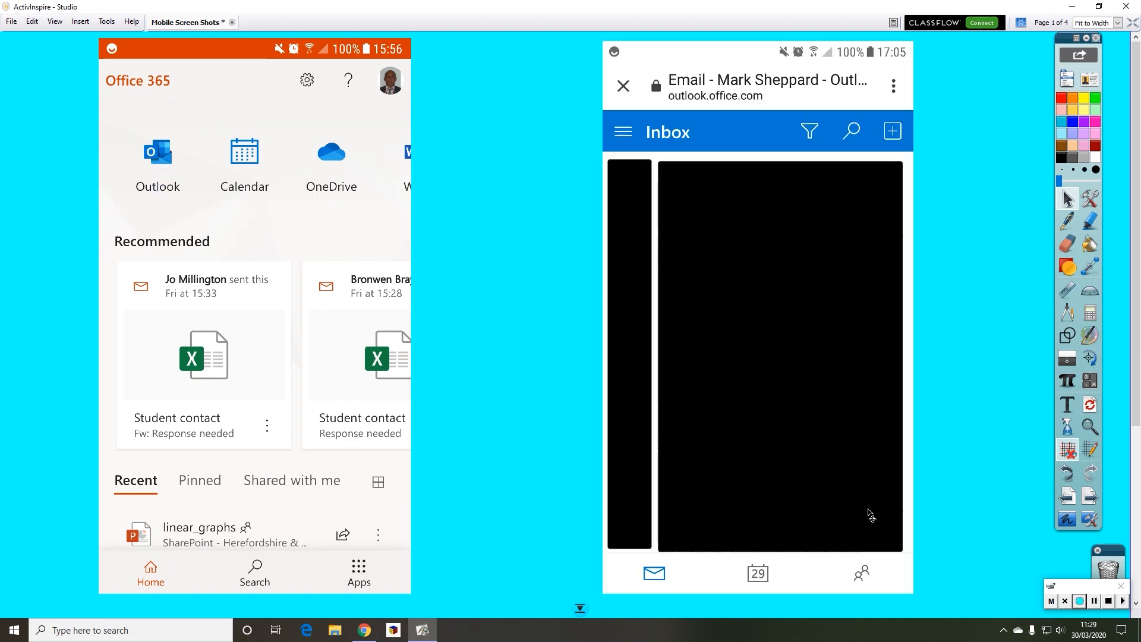
mouse_move(791, 406)
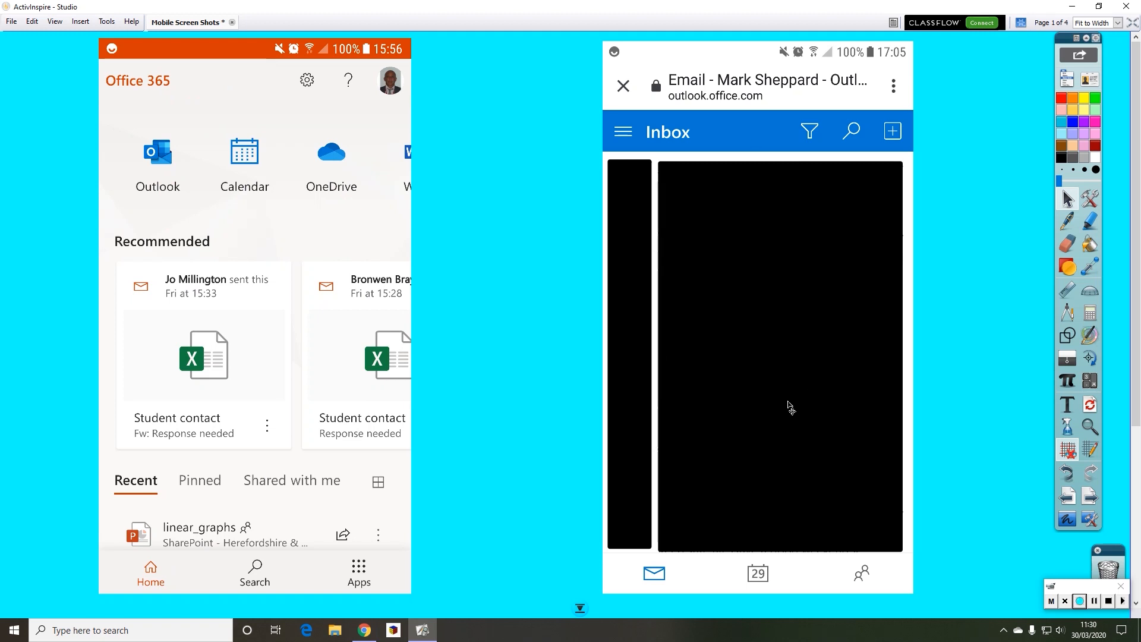
mouse_move(763, 373)
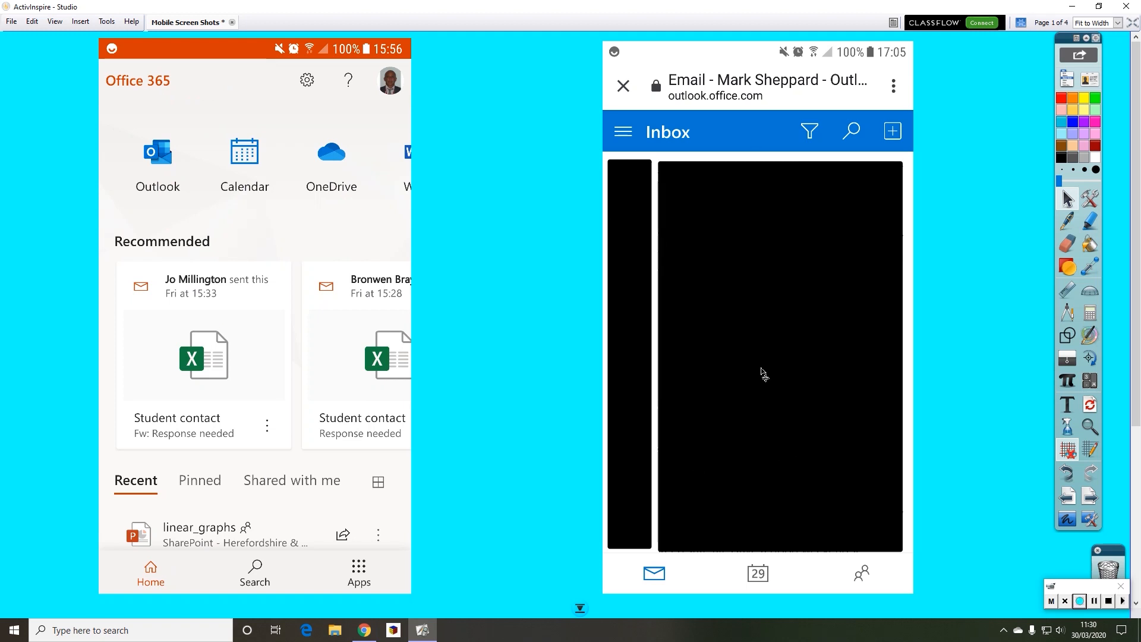
mouse_move(799, 347)
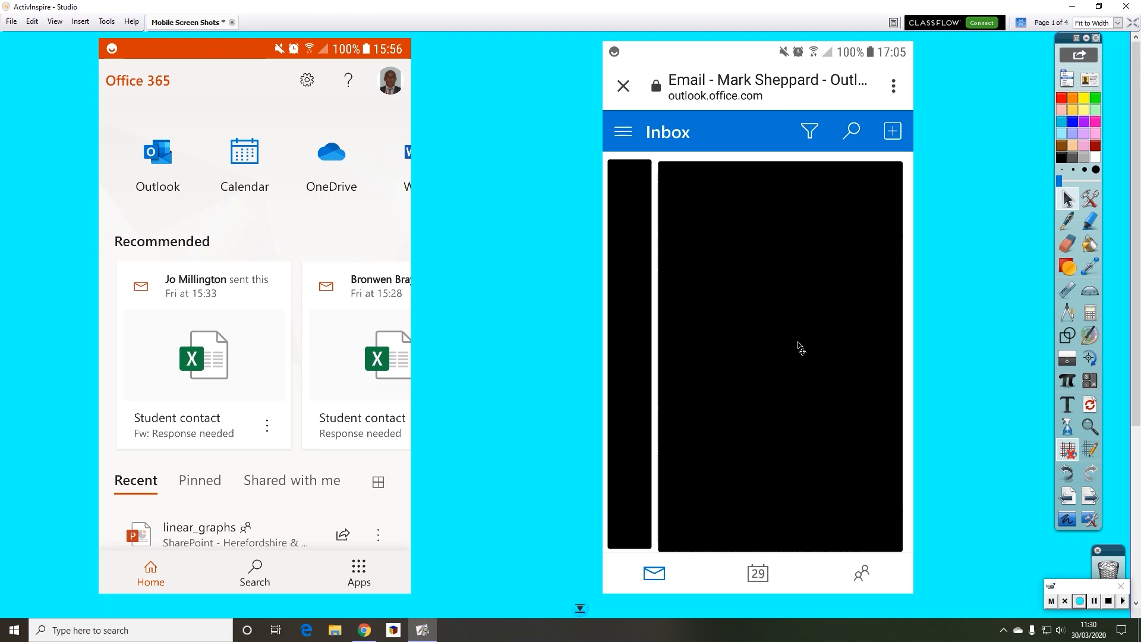
mouse_move(639, 574)
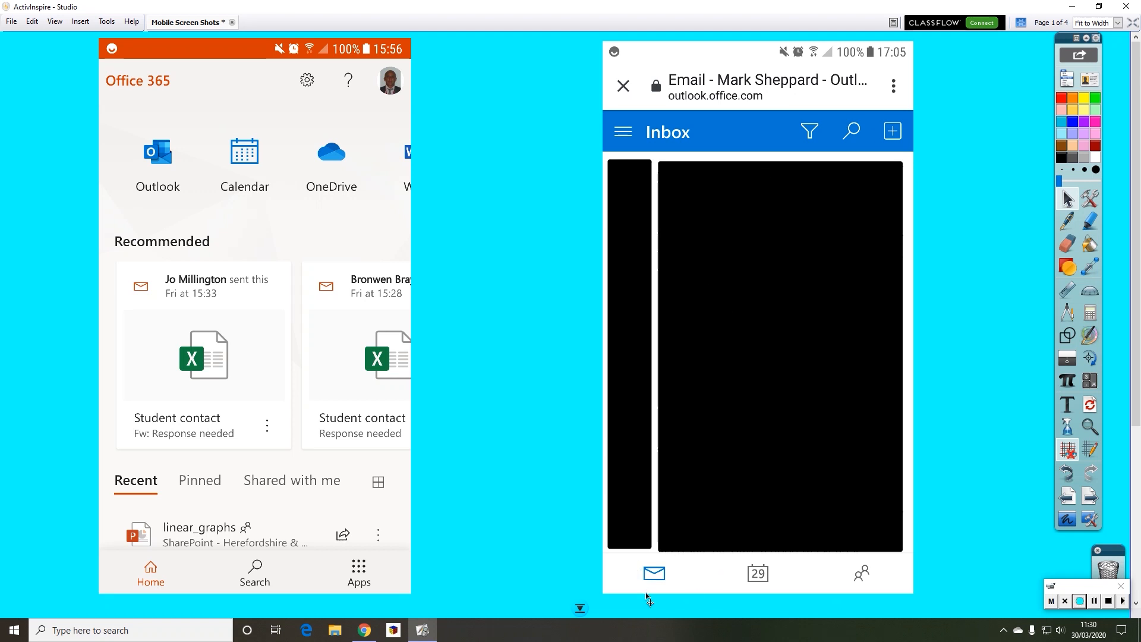
mouse_move(826, 599)
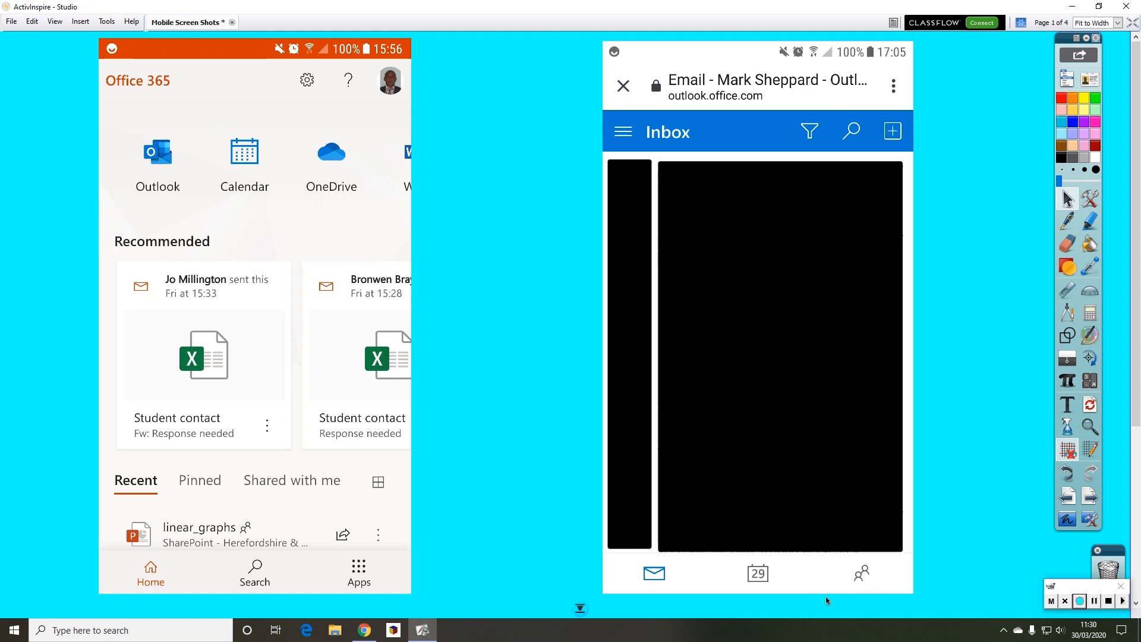
mouse_move(673, 551)
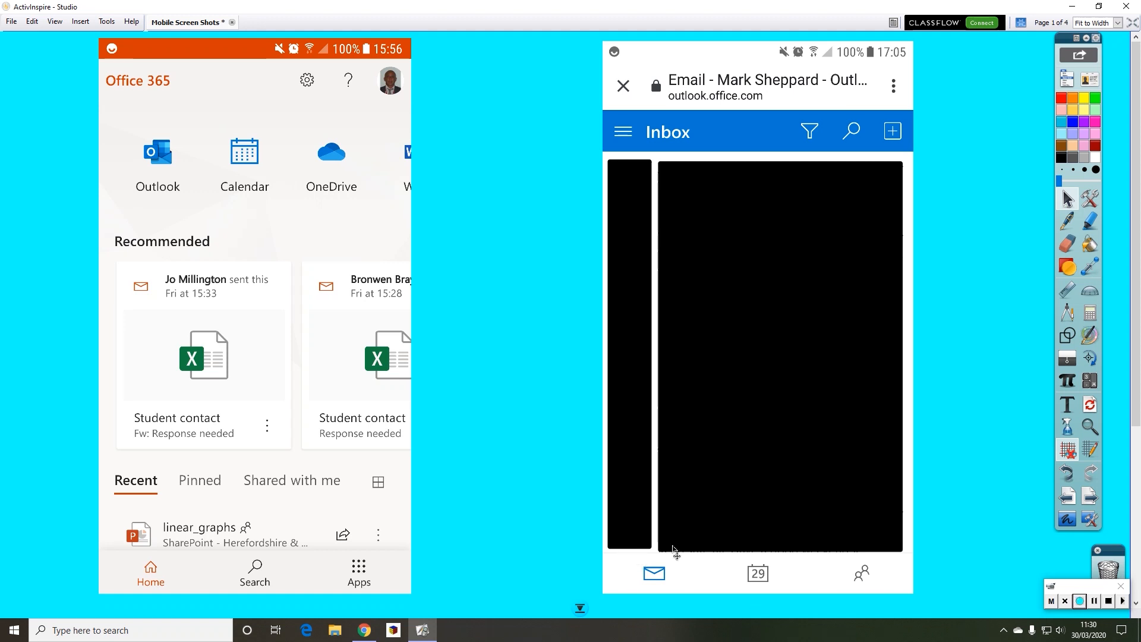
mouse_move(859, 564)
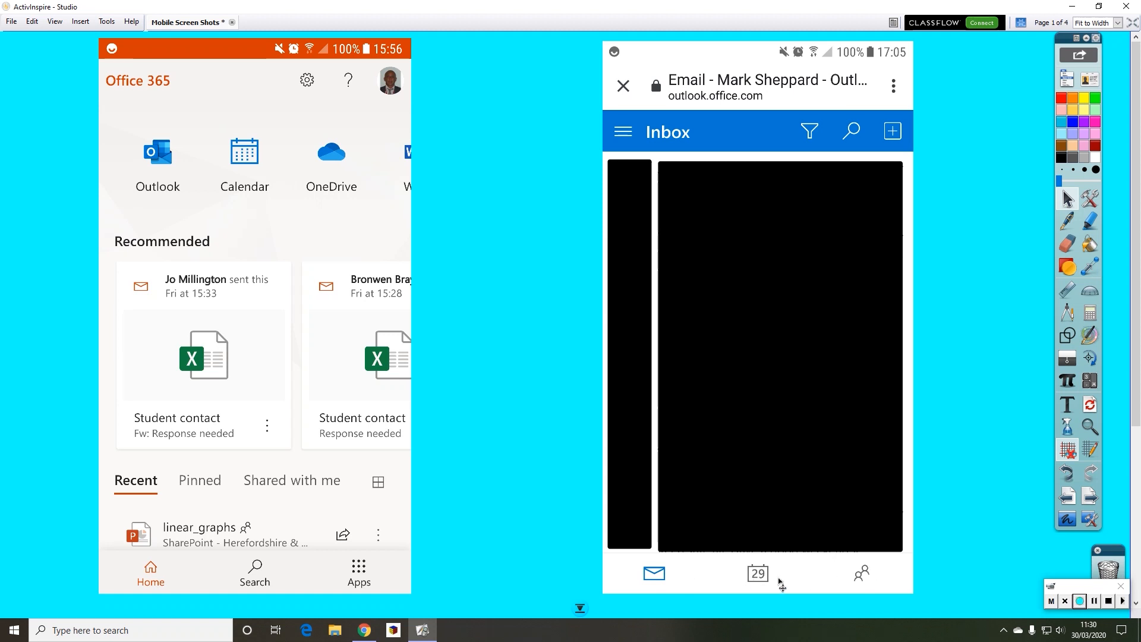
mouse_move(738, 584)
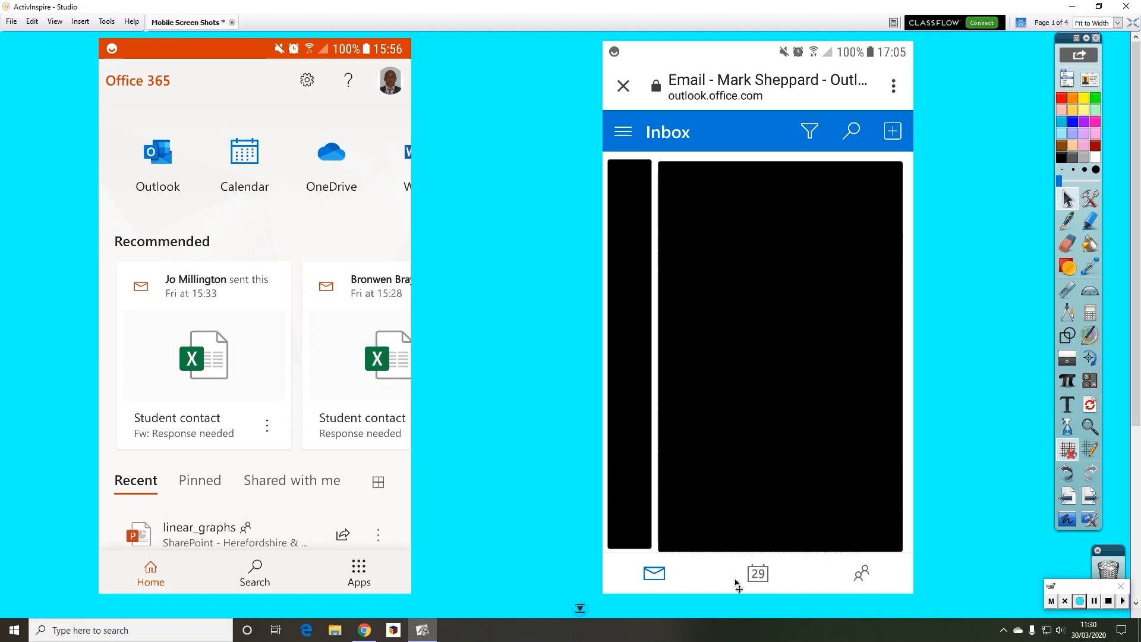
mouse_move(866, 375)
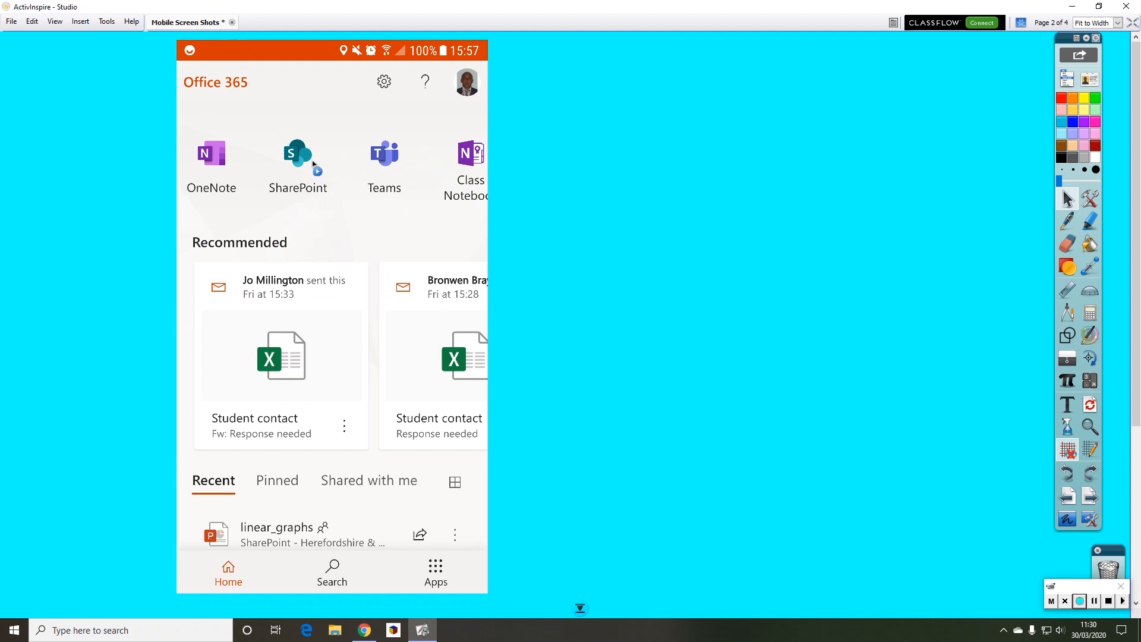
- Reveal the SharePoint mobile home screenshot beside the Office 365 apps screenshot
left_click(298, 154)
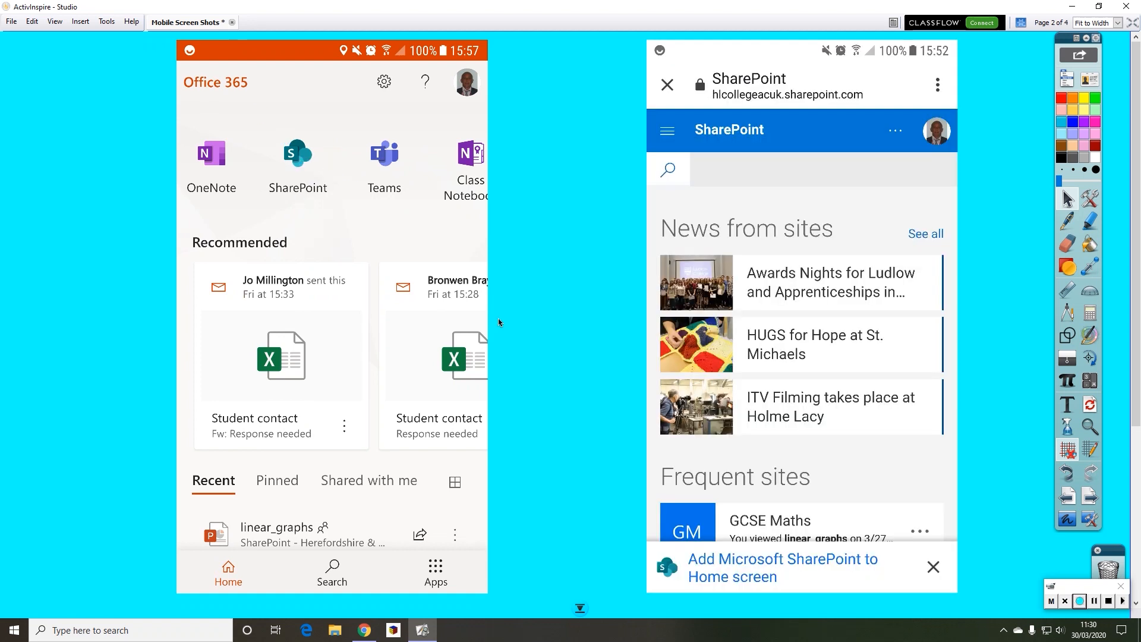
mouse_move(883, 383)
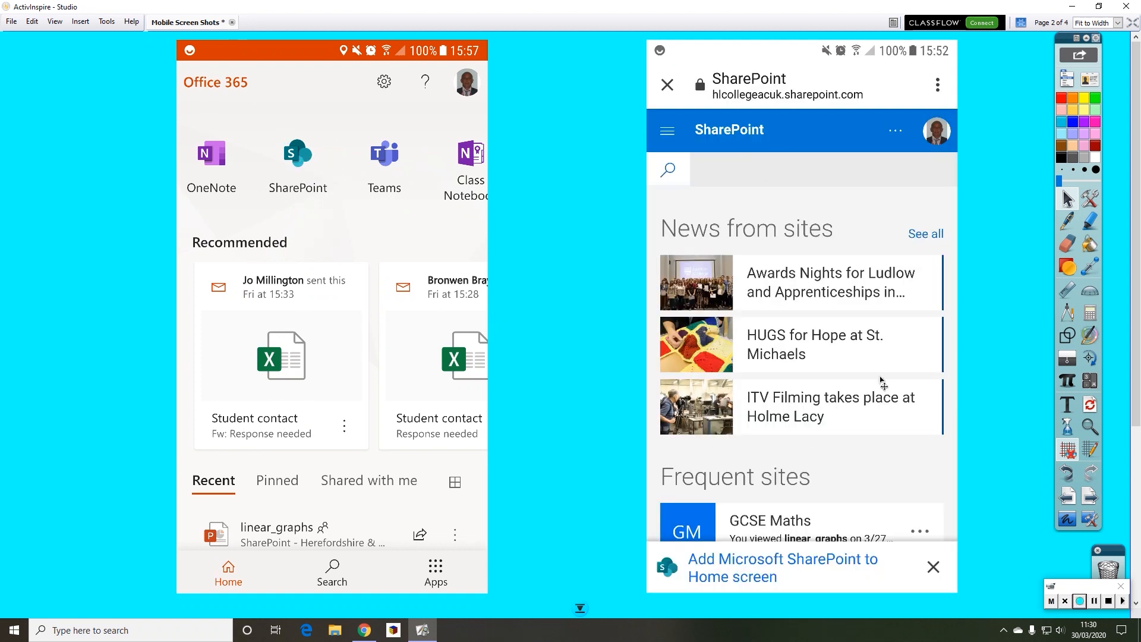
mouse_move(724, 496)
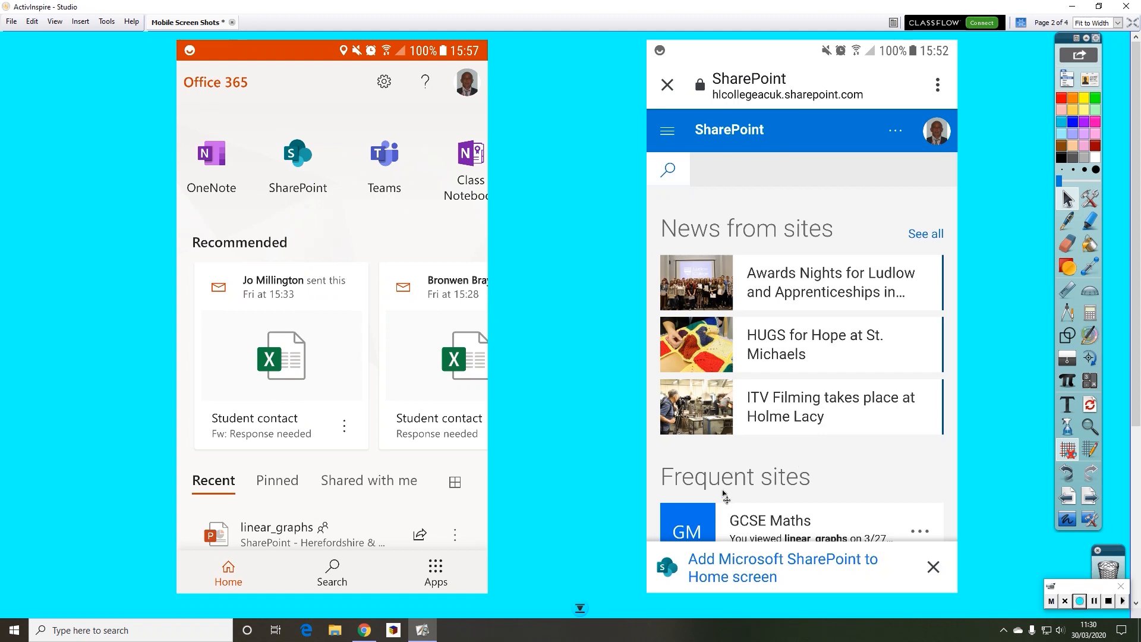
mouse_move(753, 439)
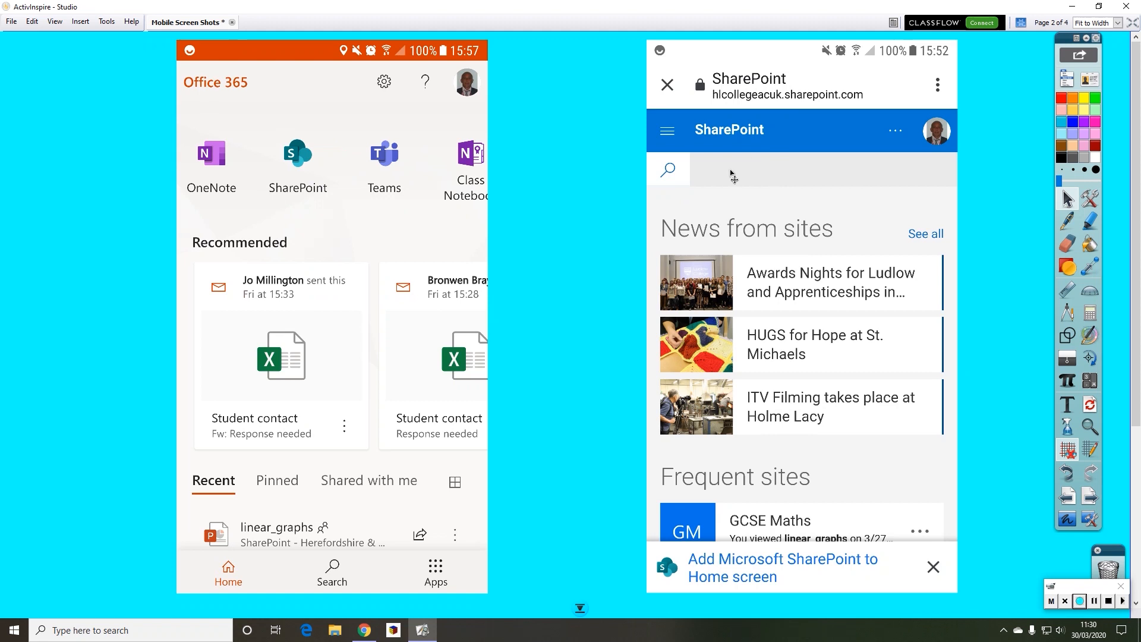
mouse_move(777, 176)
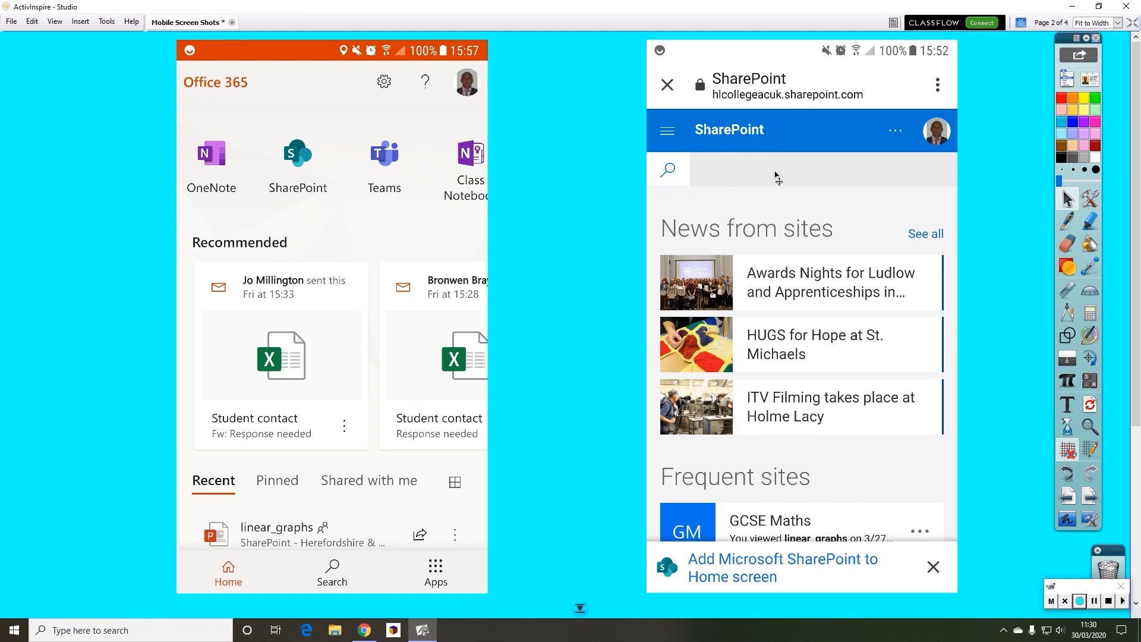
mouse_move(739, 264)
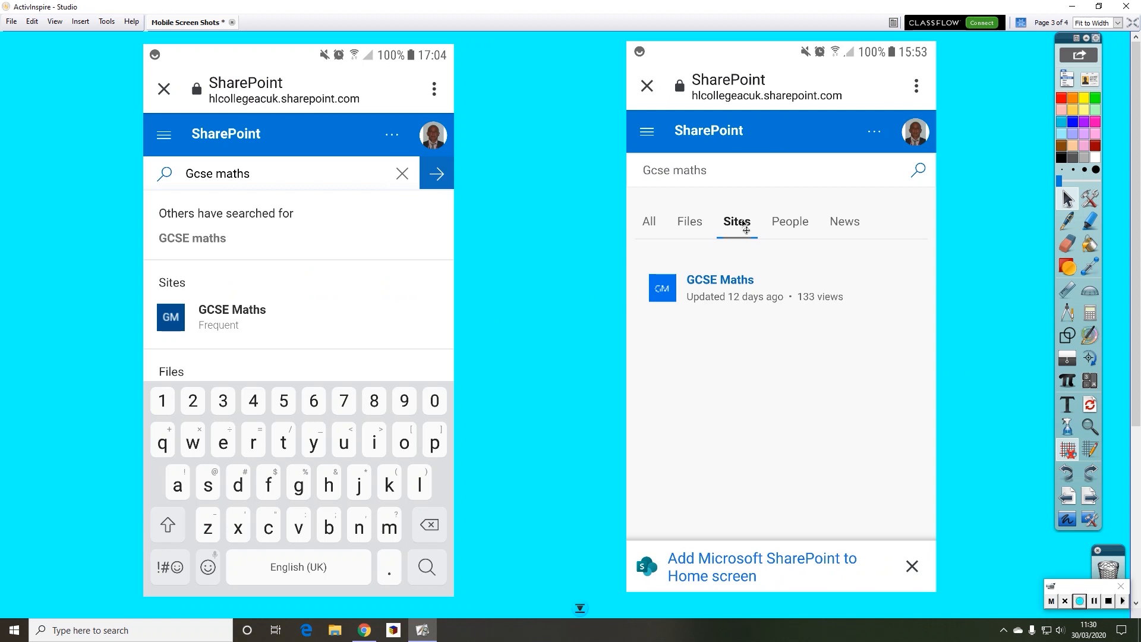
mouse_move(448, 500)
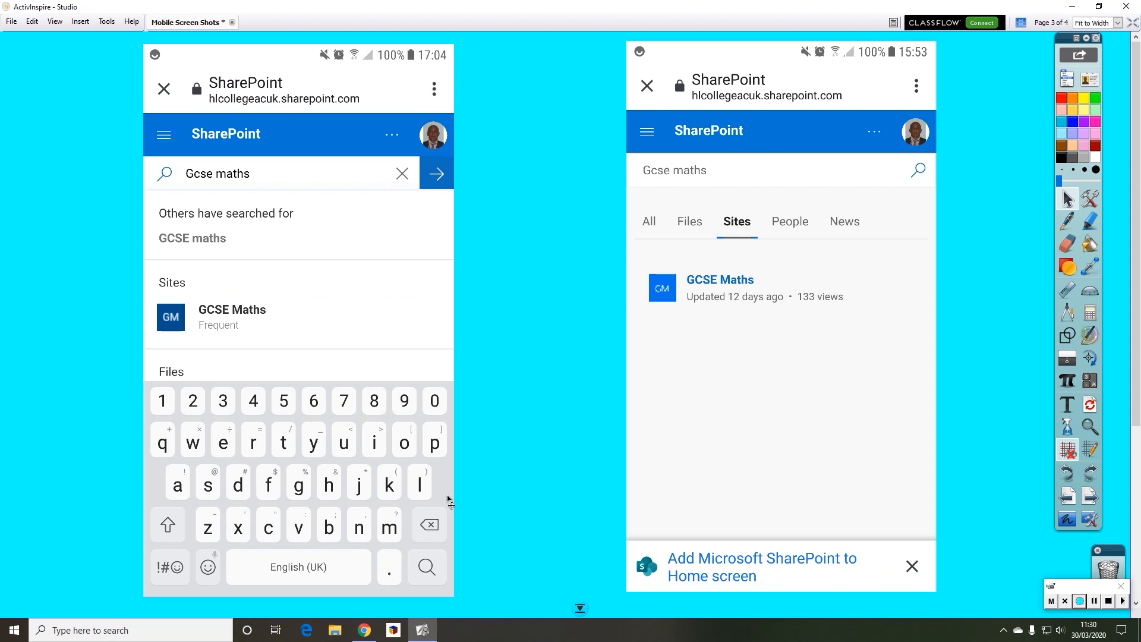
mouse_move(405, 561)
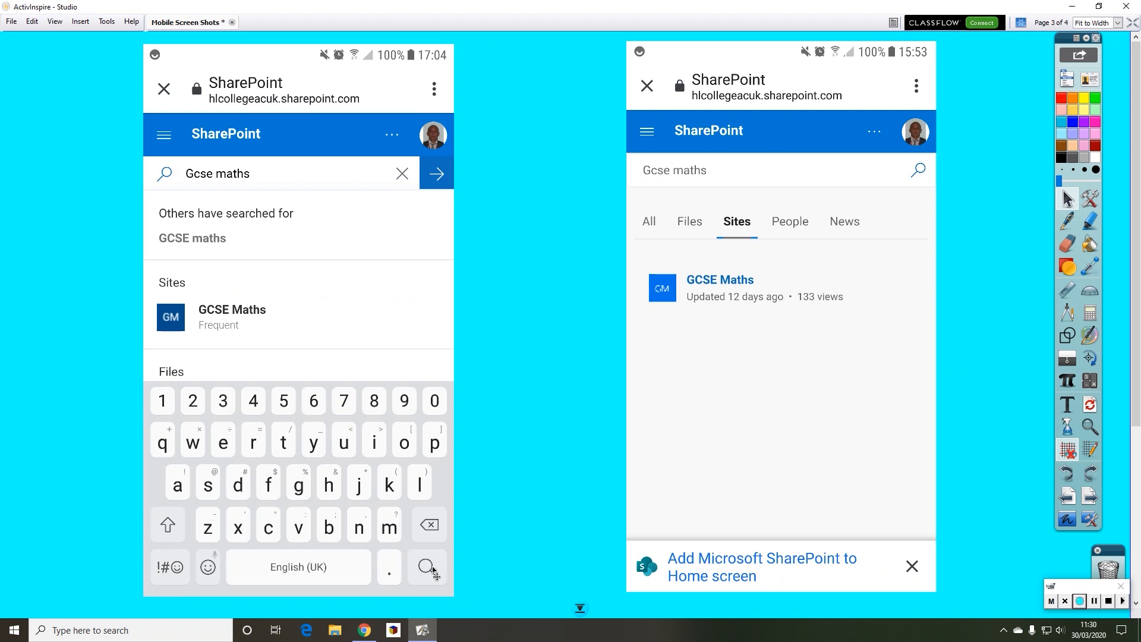
mouse_move(445, 256)
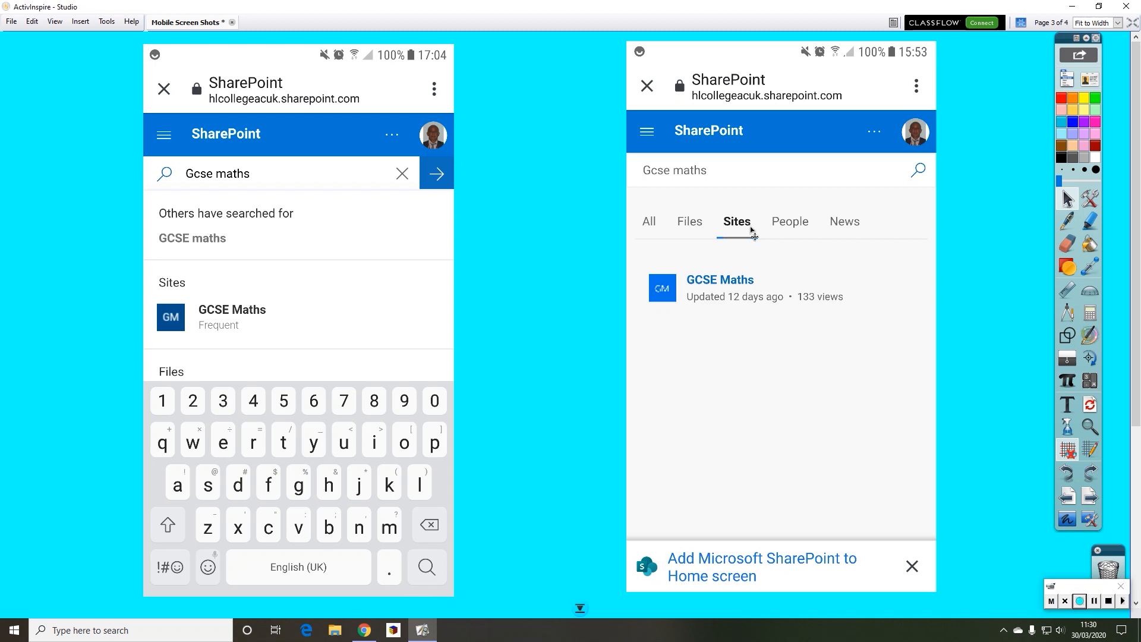
mouse_move(737, 246)
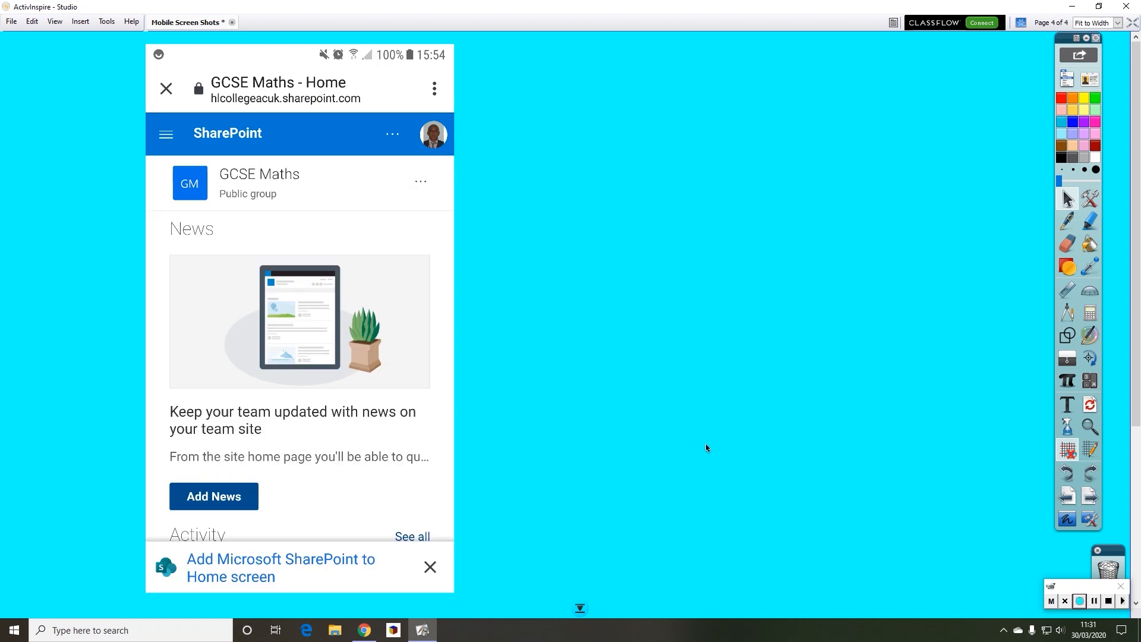
mouse_move(189, 477)
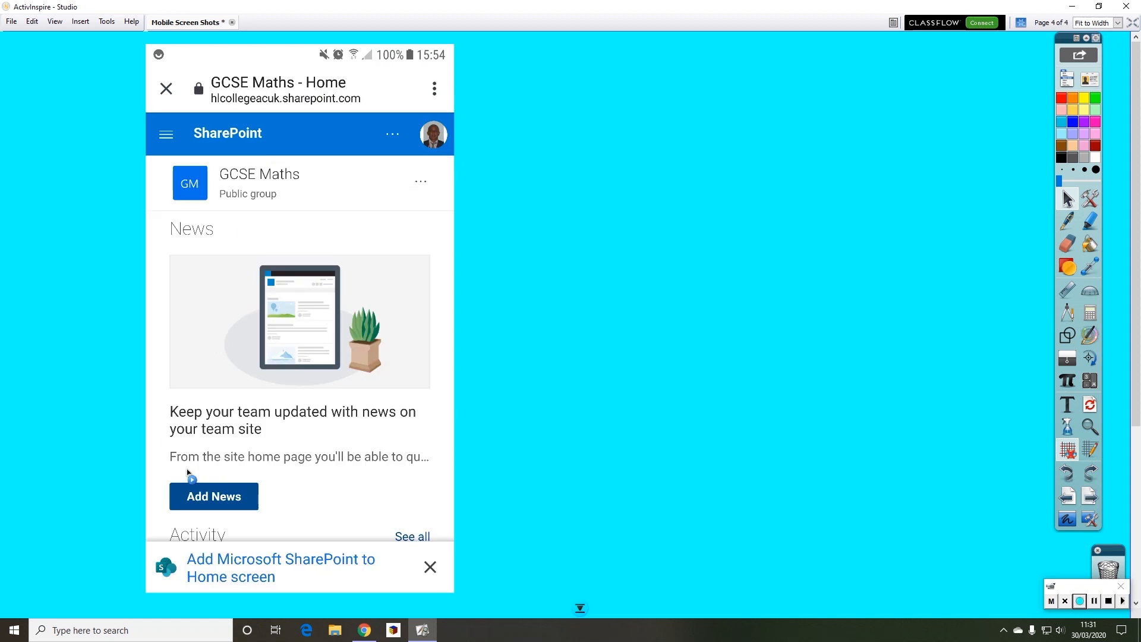
mouse_move(242, 547)
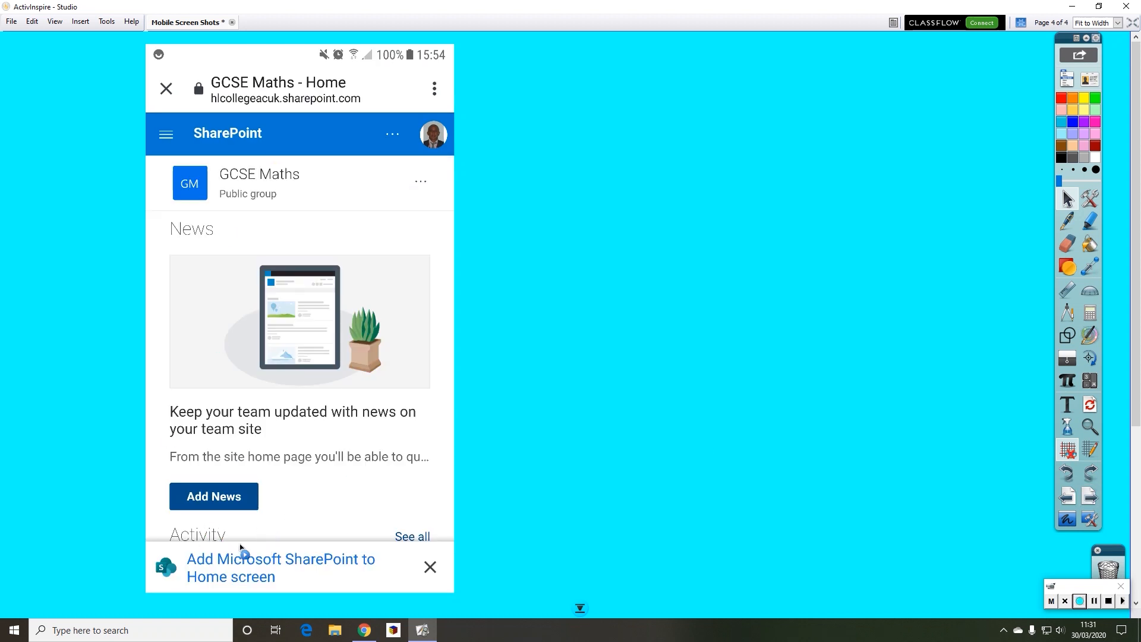
mouse_move(326, 541)
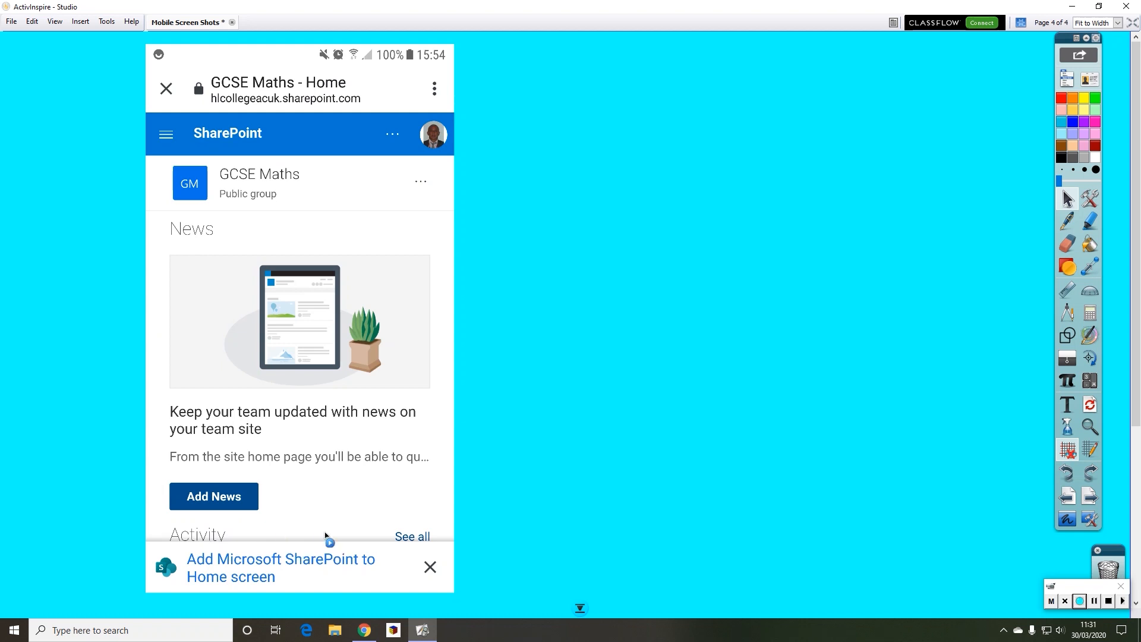
mouse_move(246, 585)
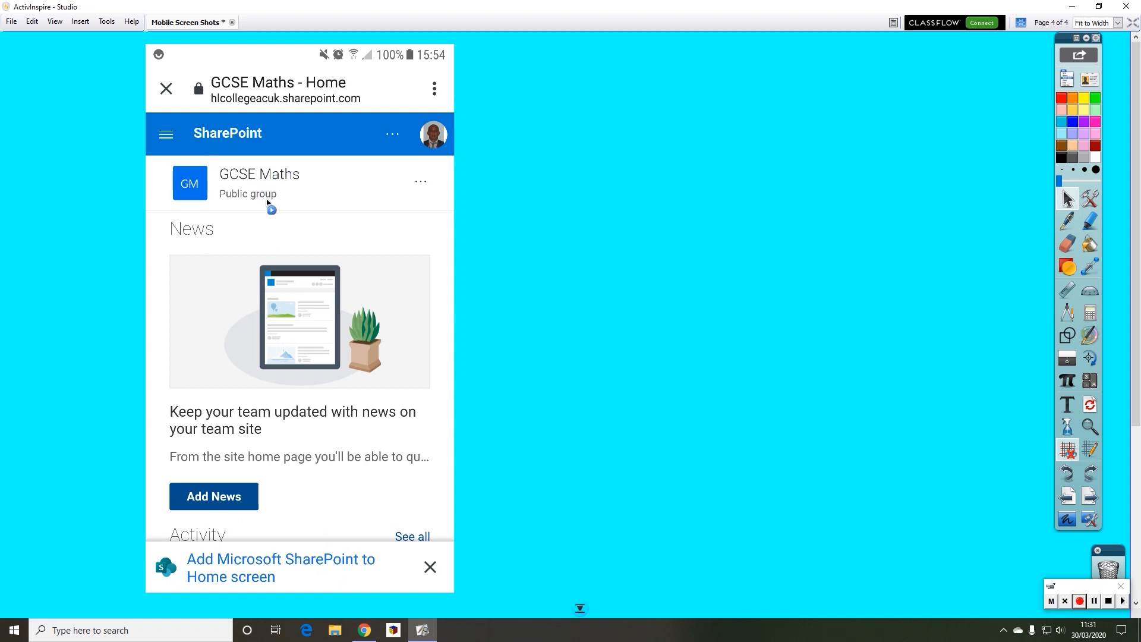
mouse_move(422, 190)
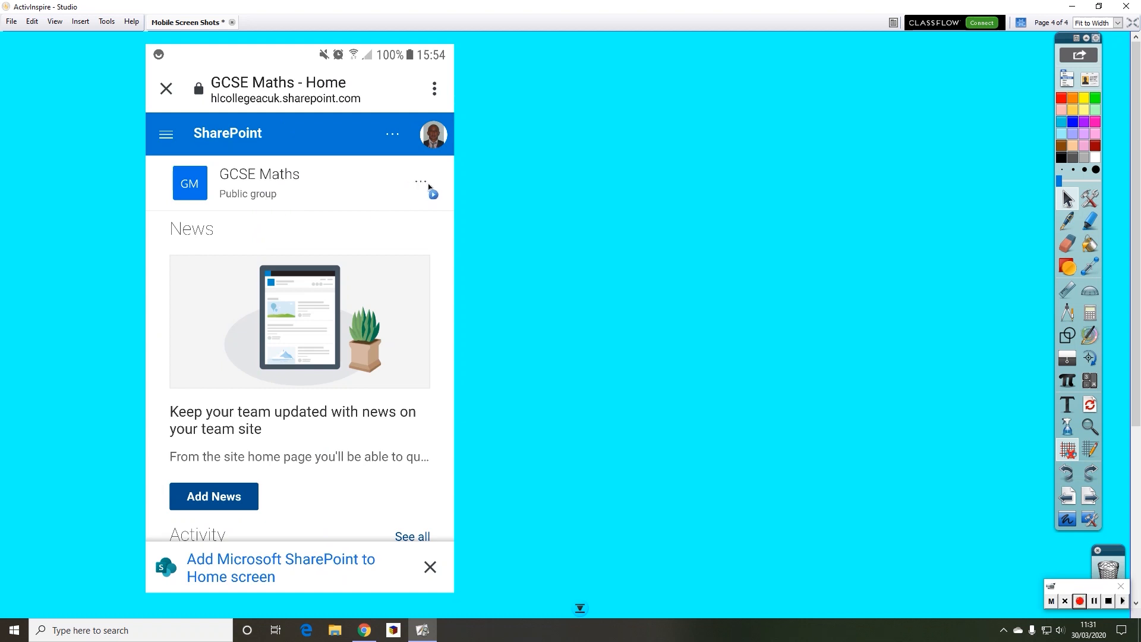
mouse_move(426, 189)
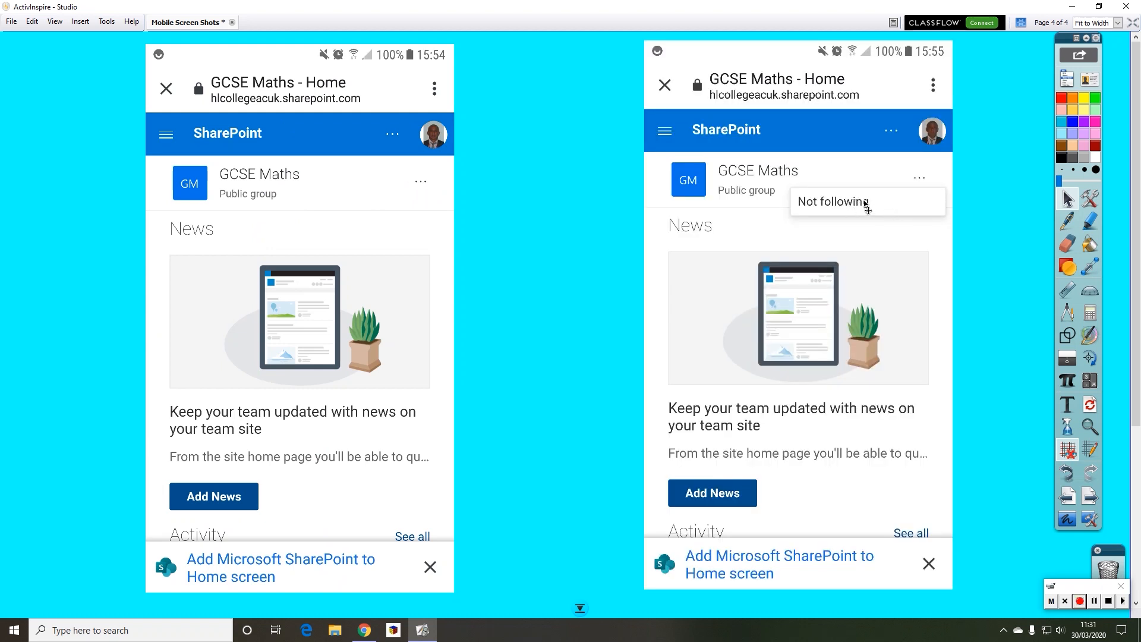
mouse_move(836, 226)
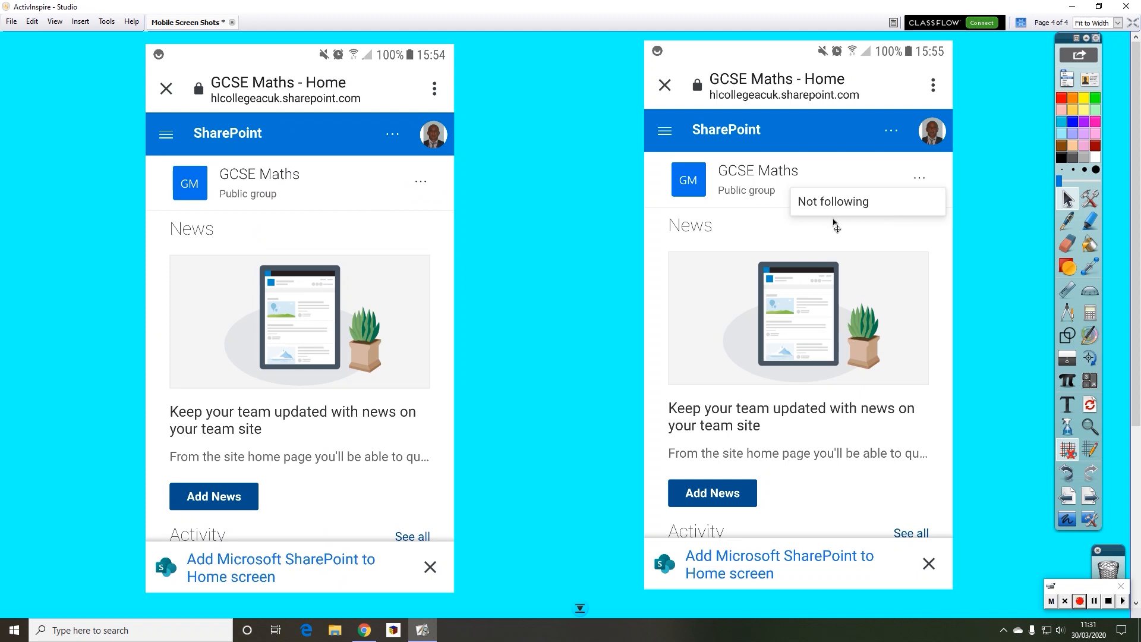
mouse_move(835, 220)
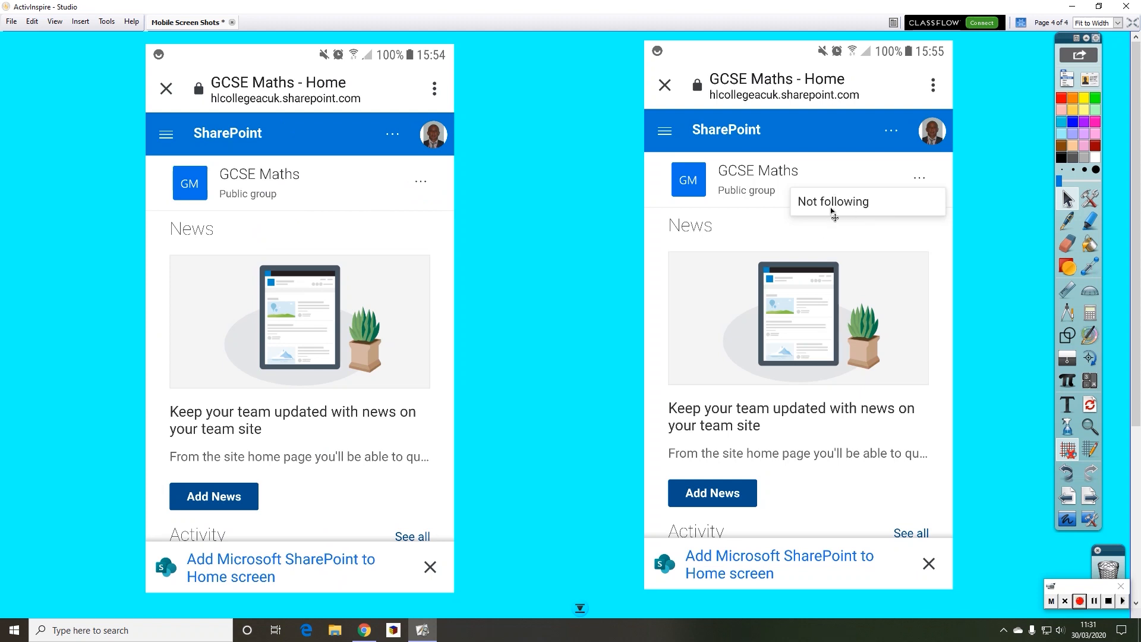
mouse_move(837, 216)
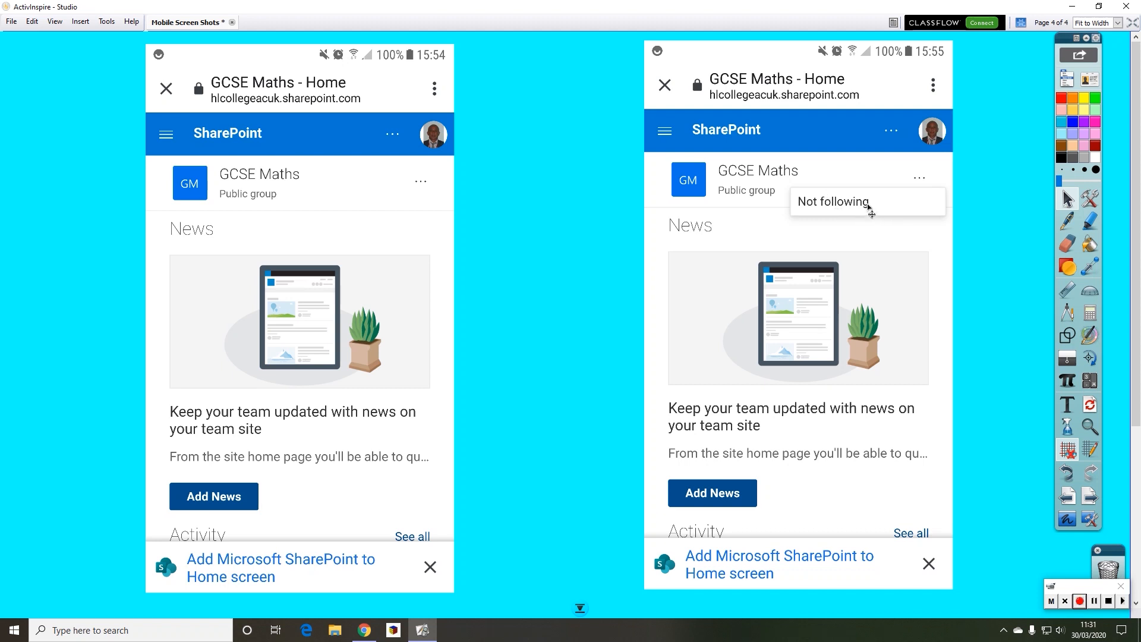
mouse_move(862, 210)
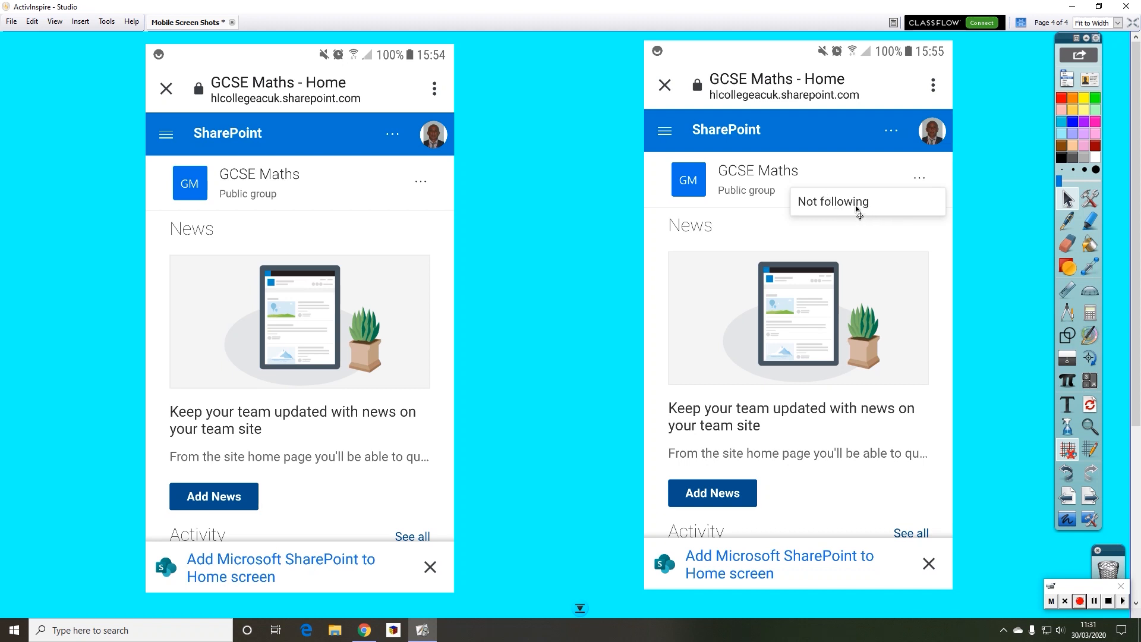
mouse_move(1074, 9)
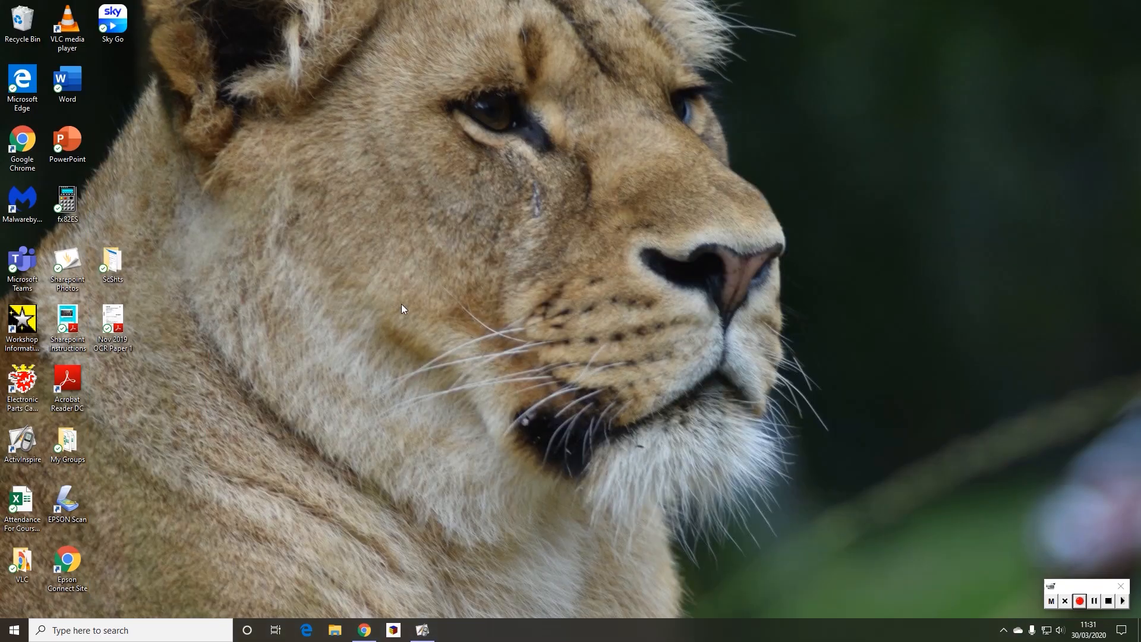
mouse_move(535, 380)
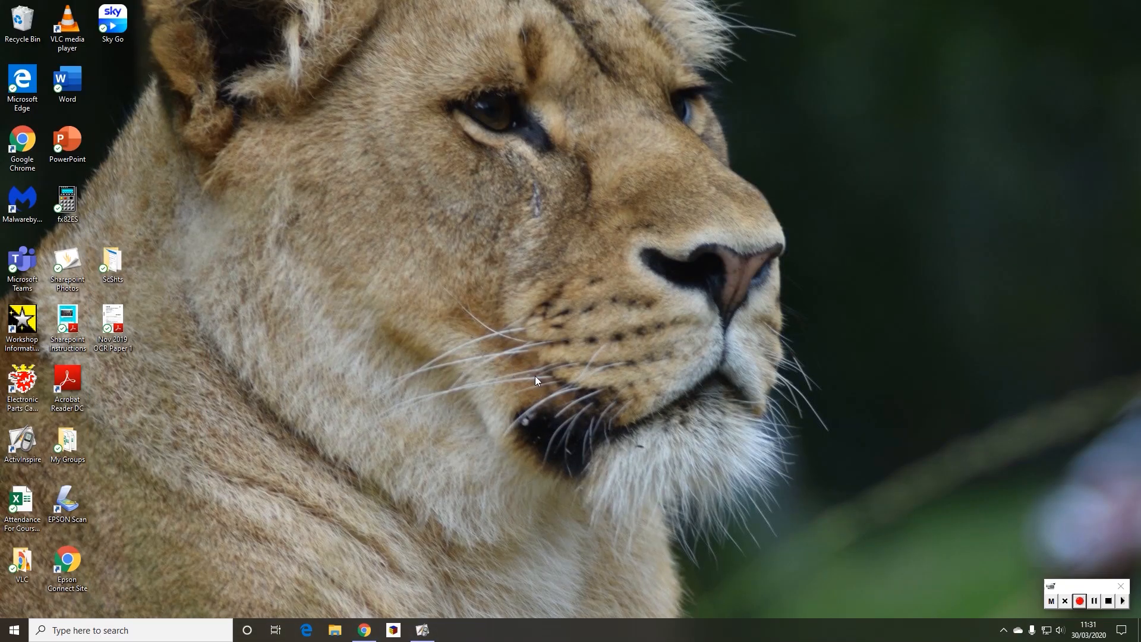
mouse_move(737, 413)
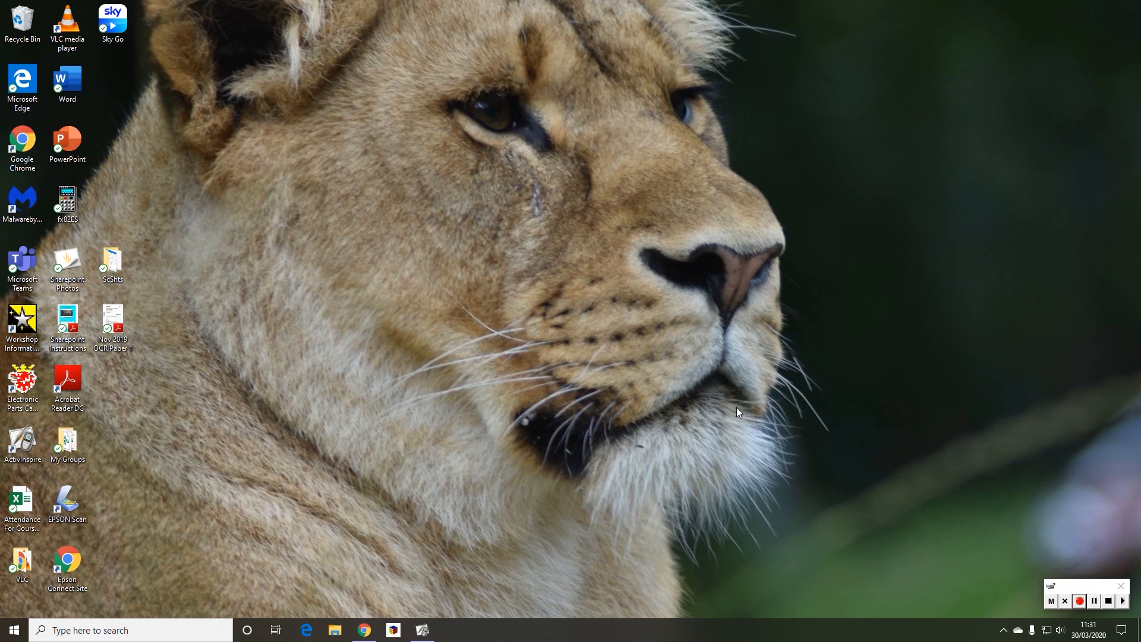